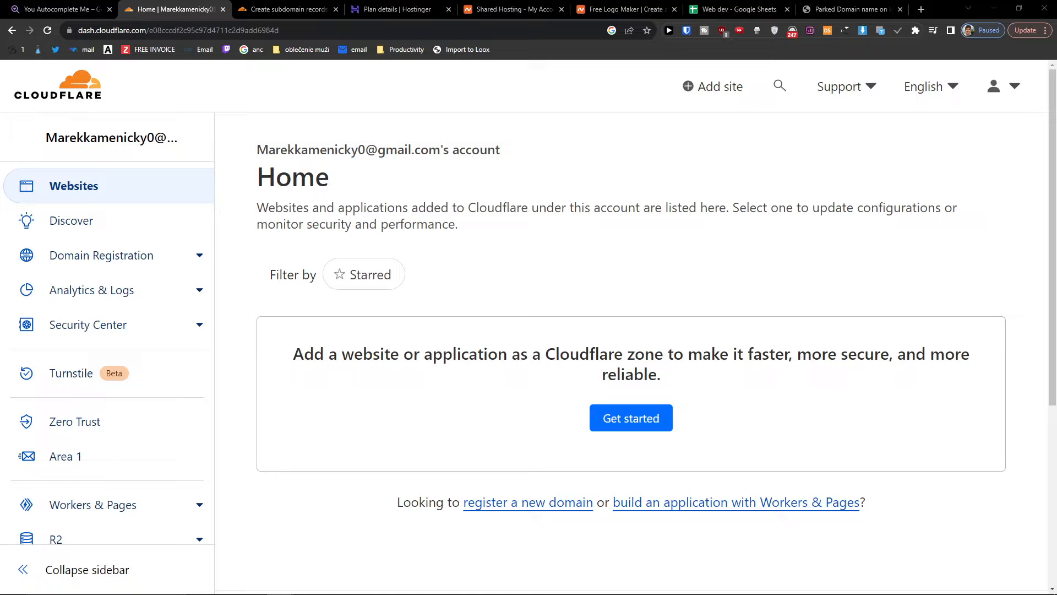
mouse_move(65, 456)
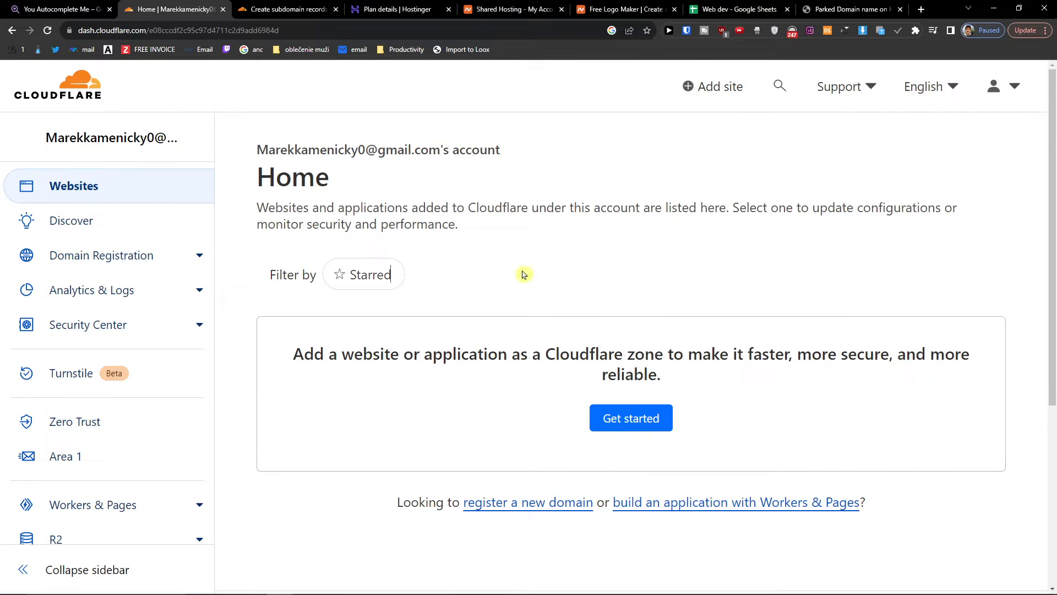
mouse_move(630, 417)
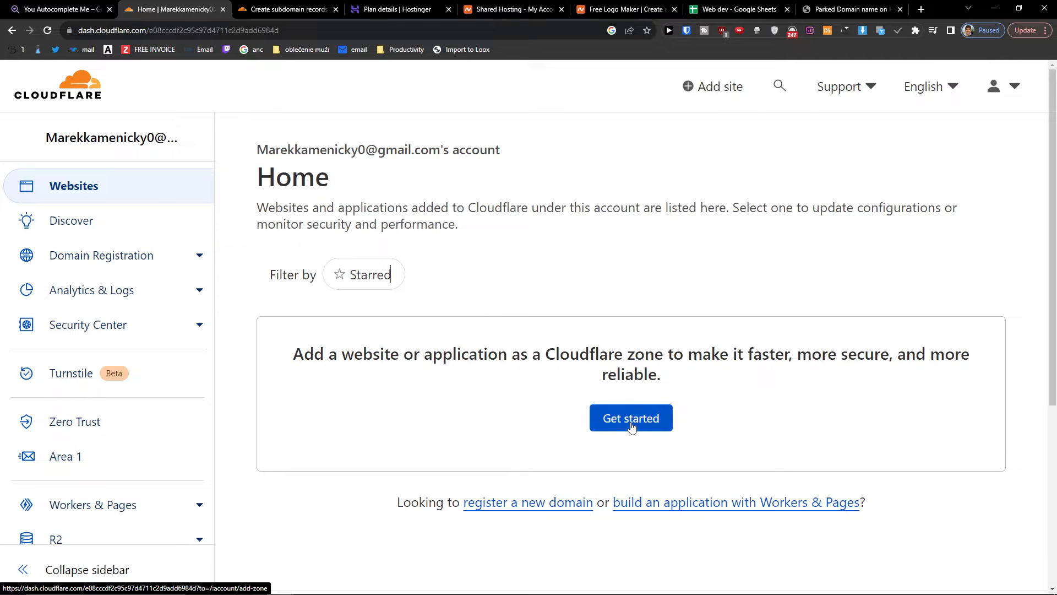
mouse_move(712, 86)
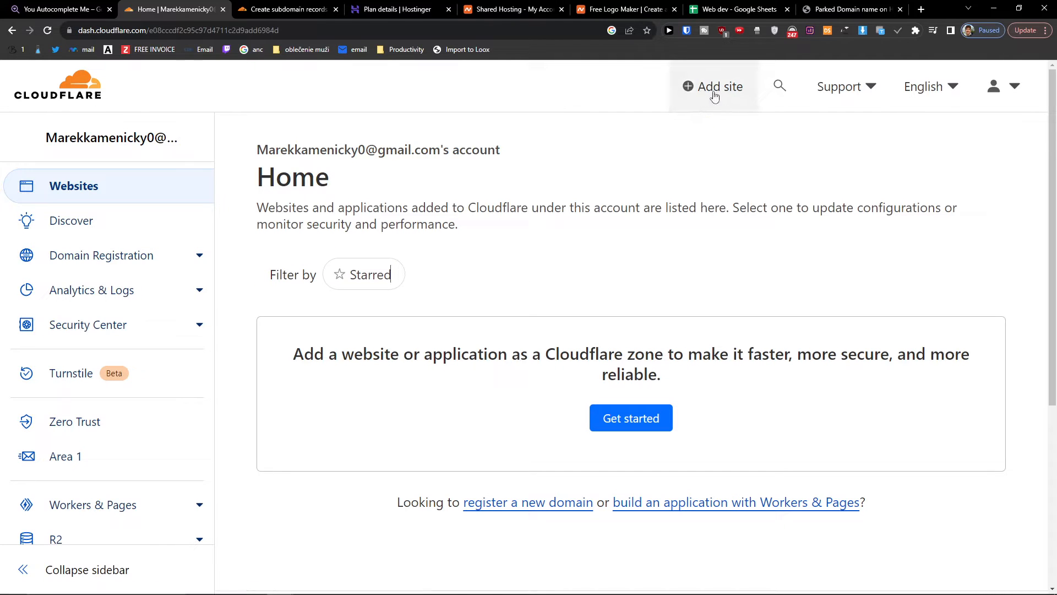
Start adding a new site and bring websitetaoishere.com from the Namecheap tab into the domain field
click(712, 86)
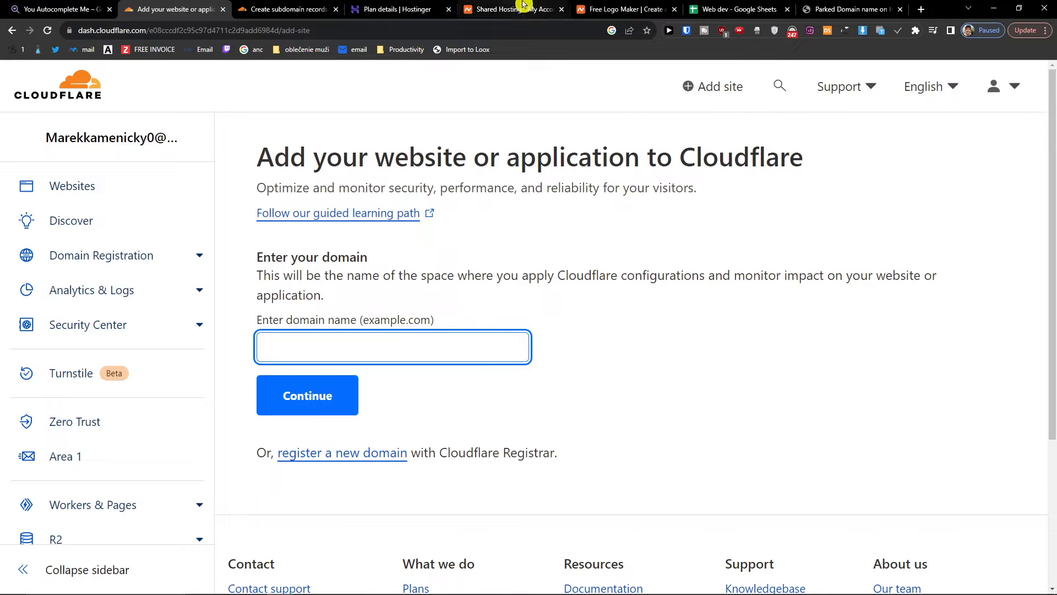
click(513, 9)
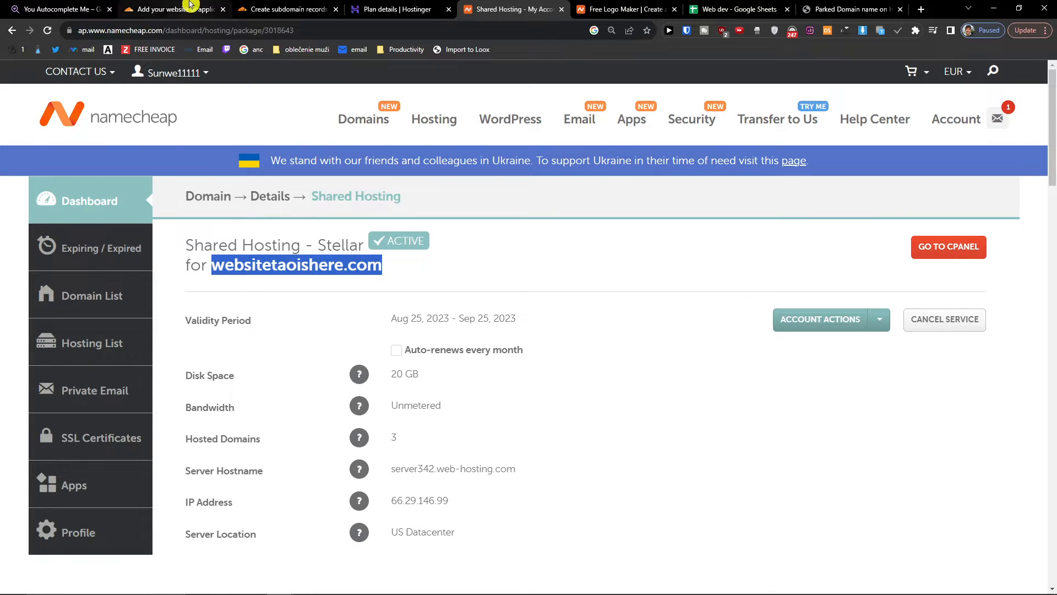
click(169, 8)
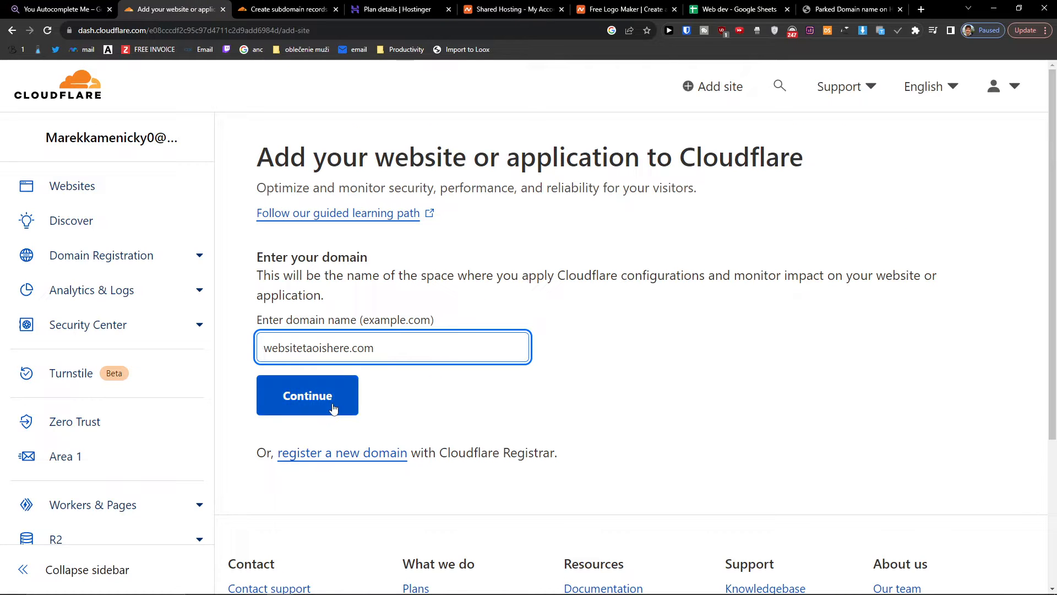
Submit websitetaoishere.com and reach plan selection with the Free plan in view
click(307, 396)
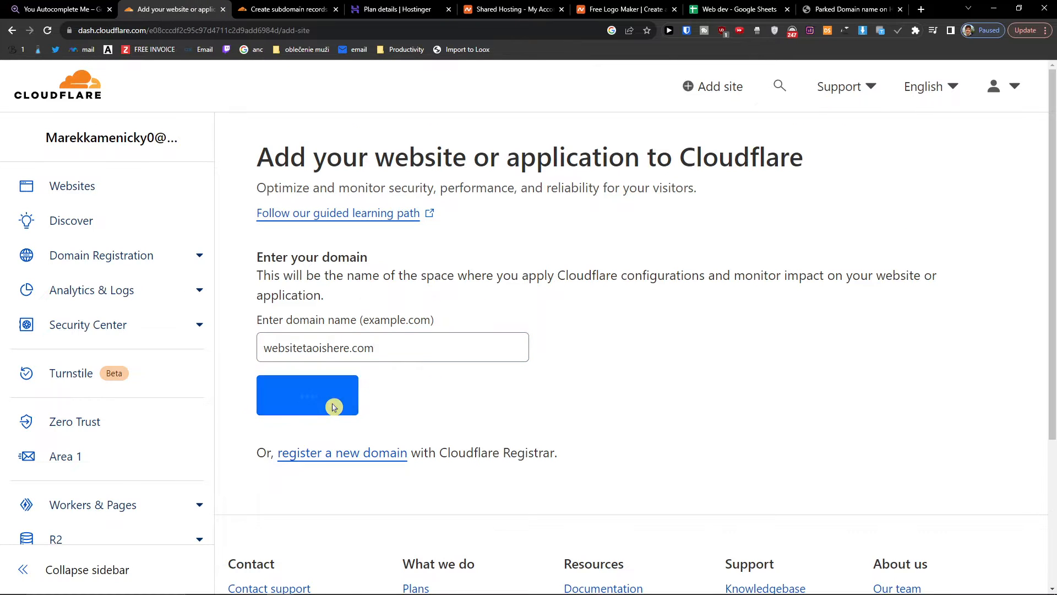
click(308, 395)
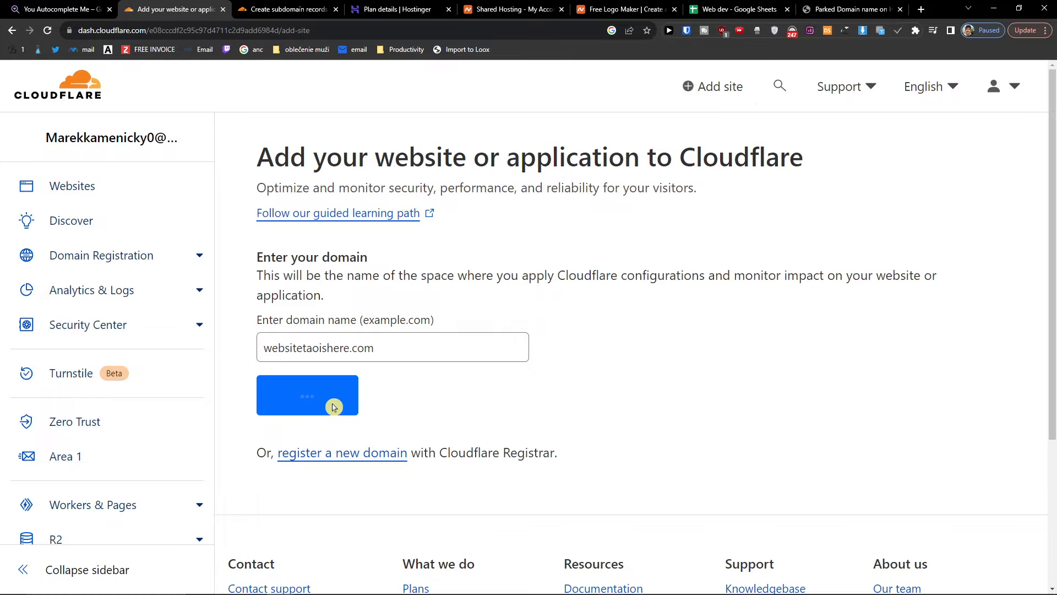
click(308, 395)
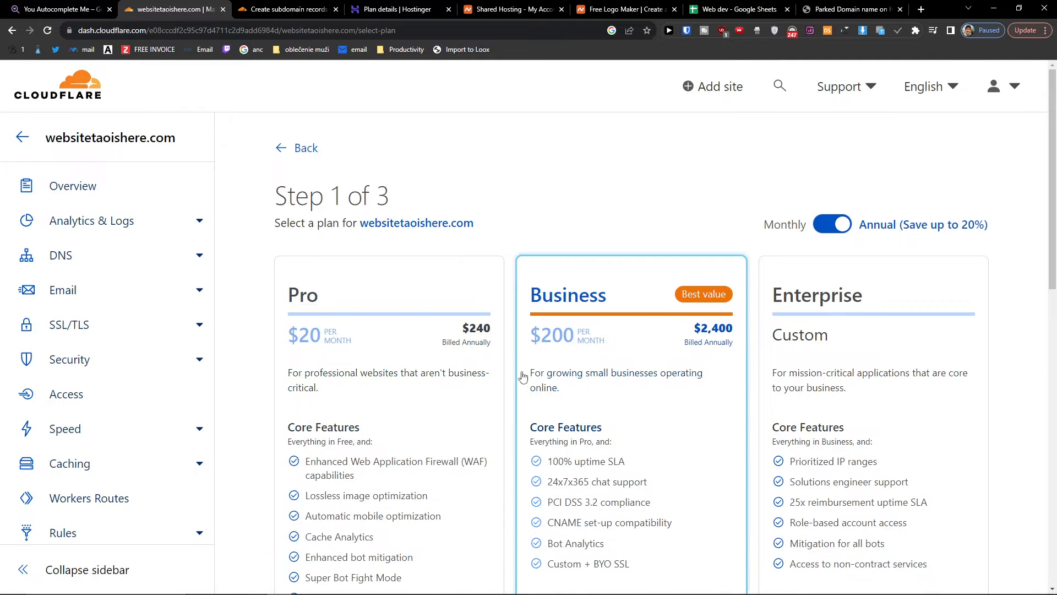
scroll(down, 3)
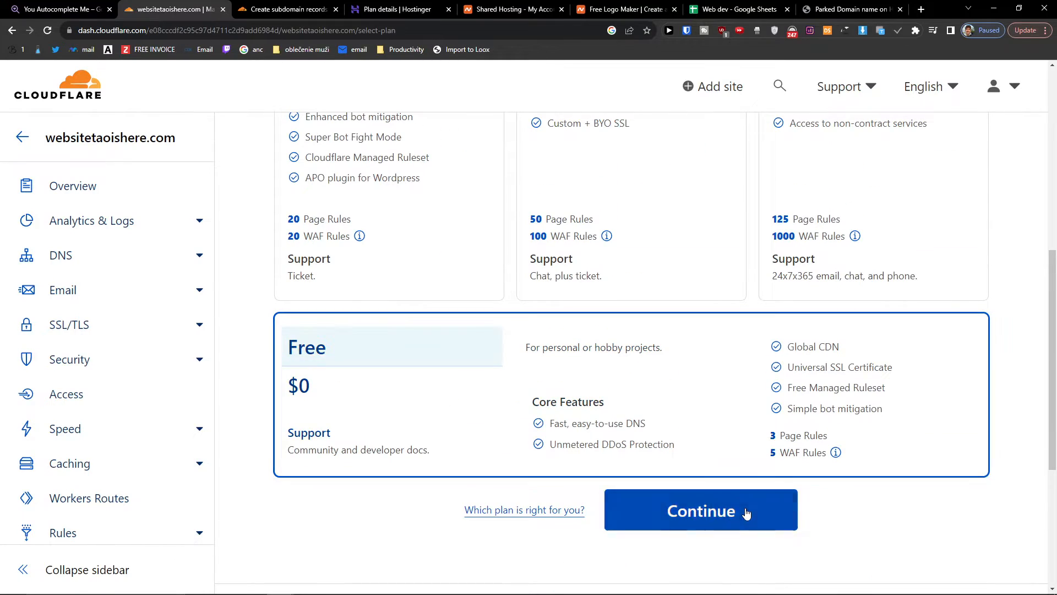
Continue on the Free plan and view the assigned nameservers christian and jean under DNS Records, then head to Namecheap
click(700, 510)
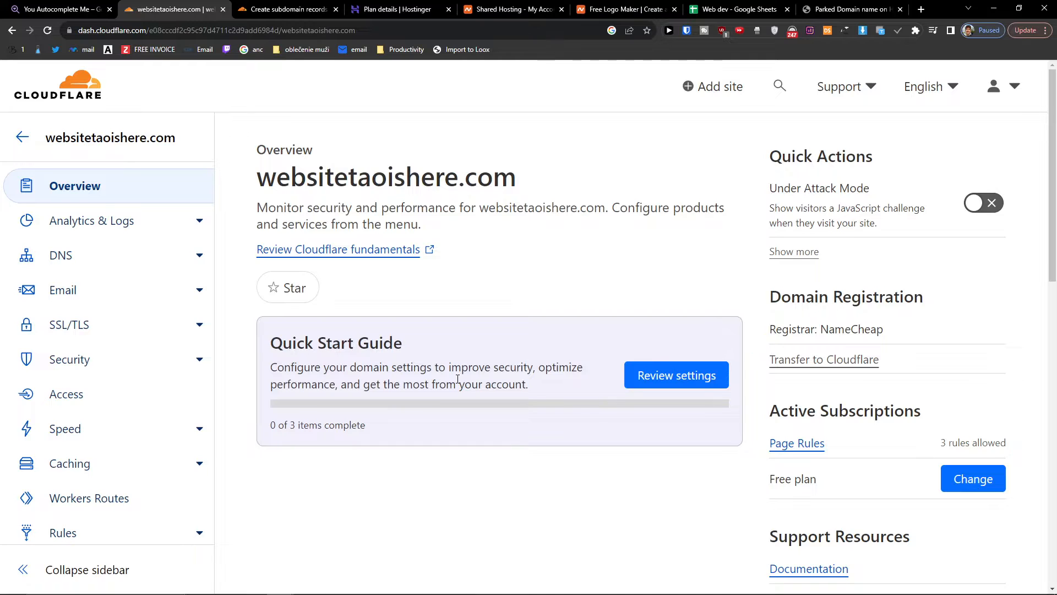
mouse_move(360, 256)
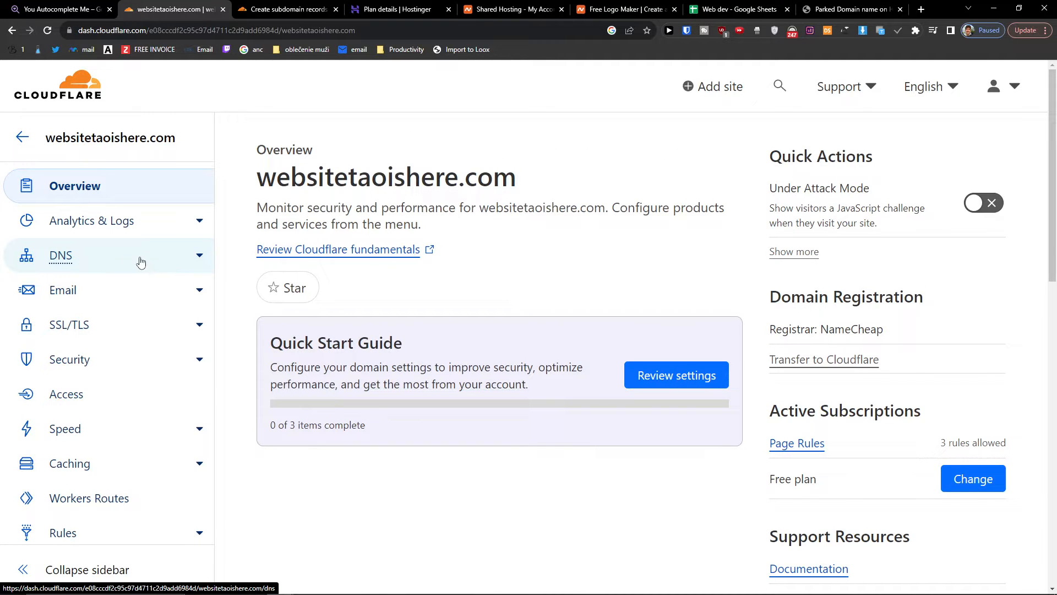
mouse_move(163, 262)
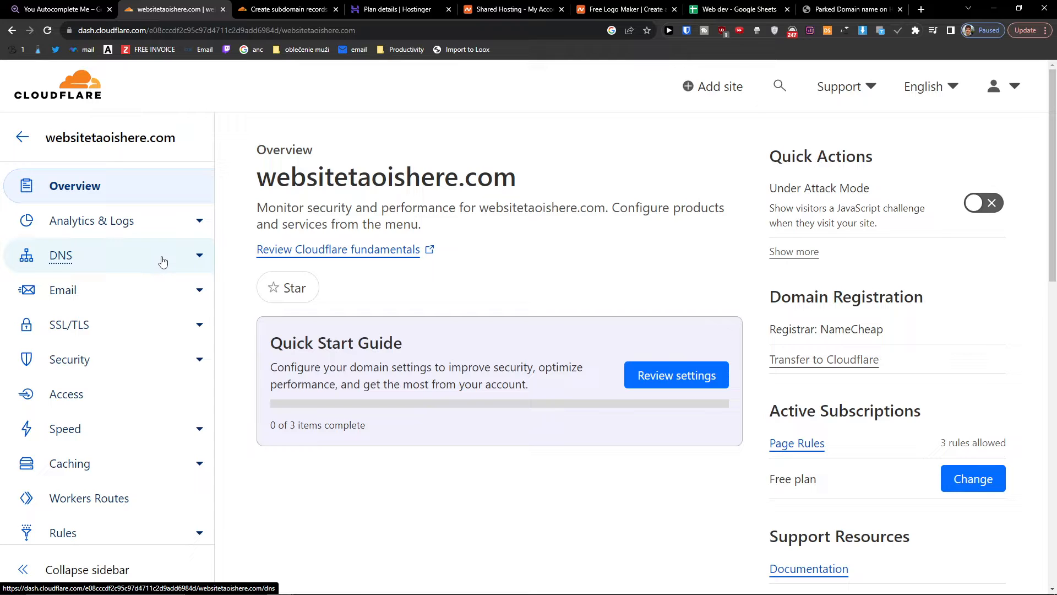
click(59, 255)
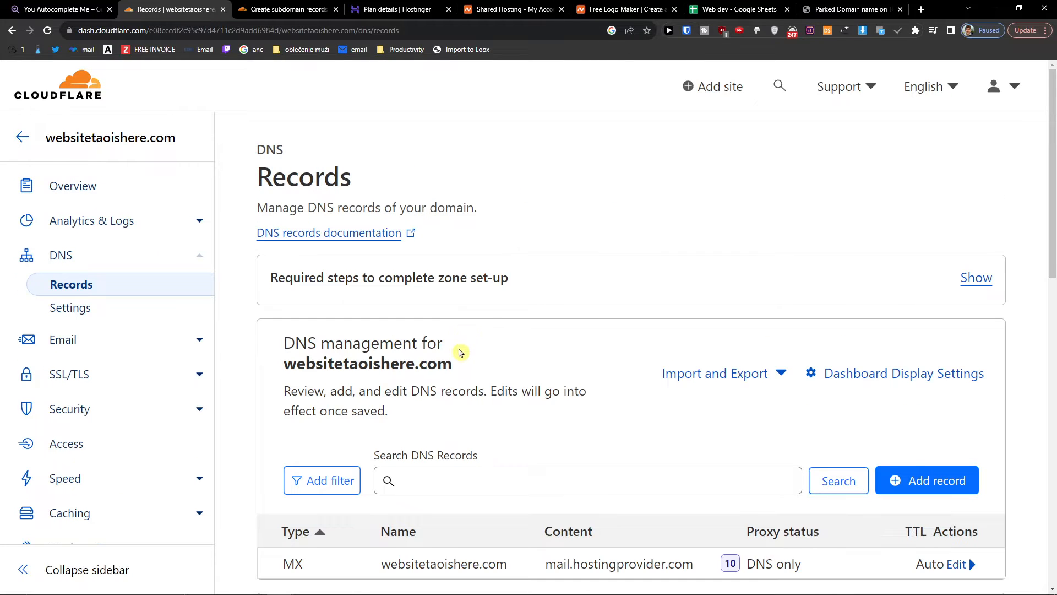
scroll(down, 3)
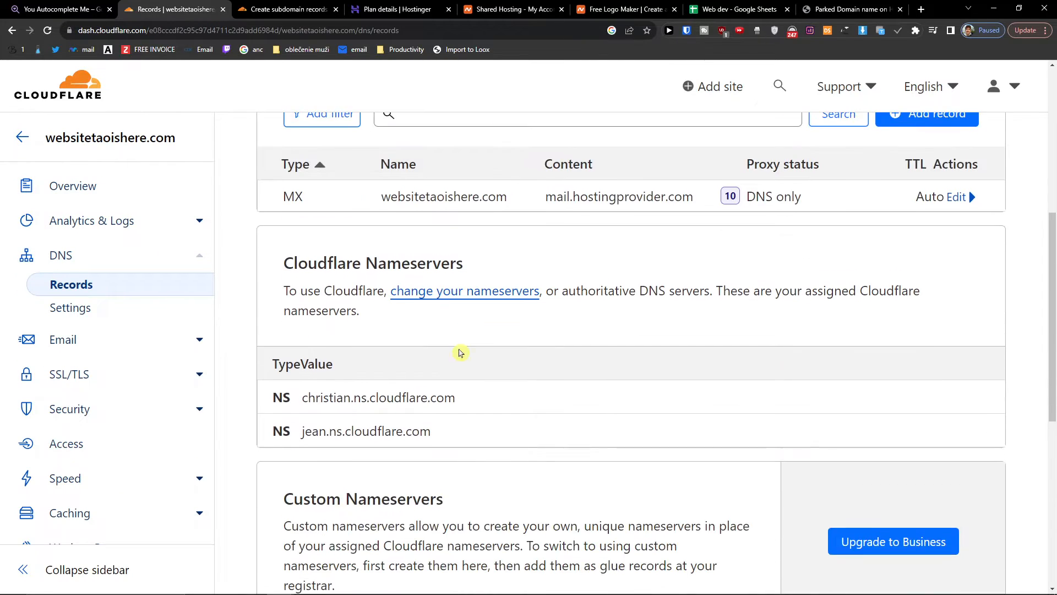
scroll(down, 3)
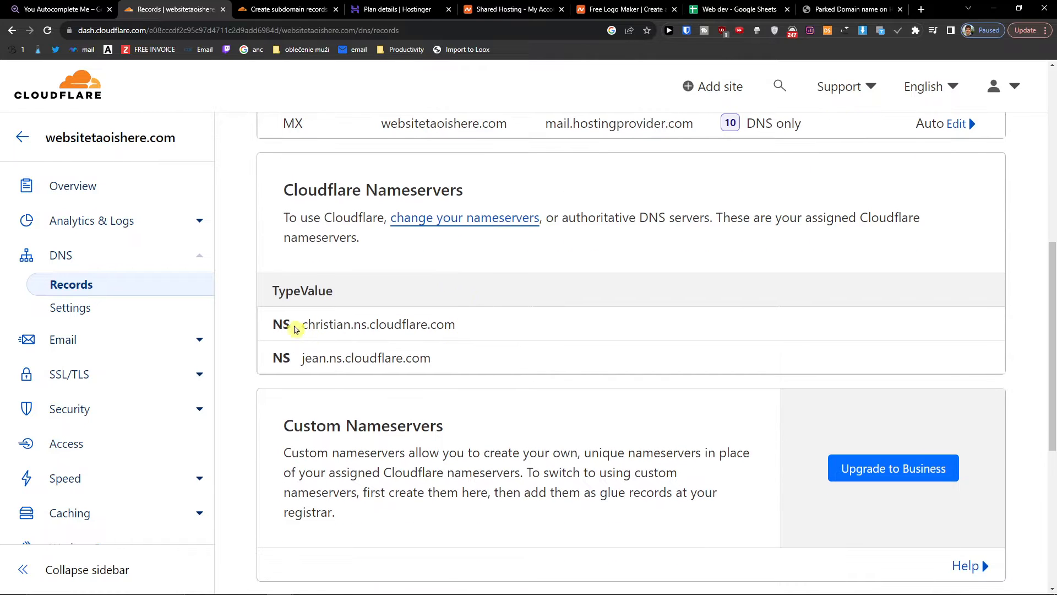
mouse_move(466, 362)
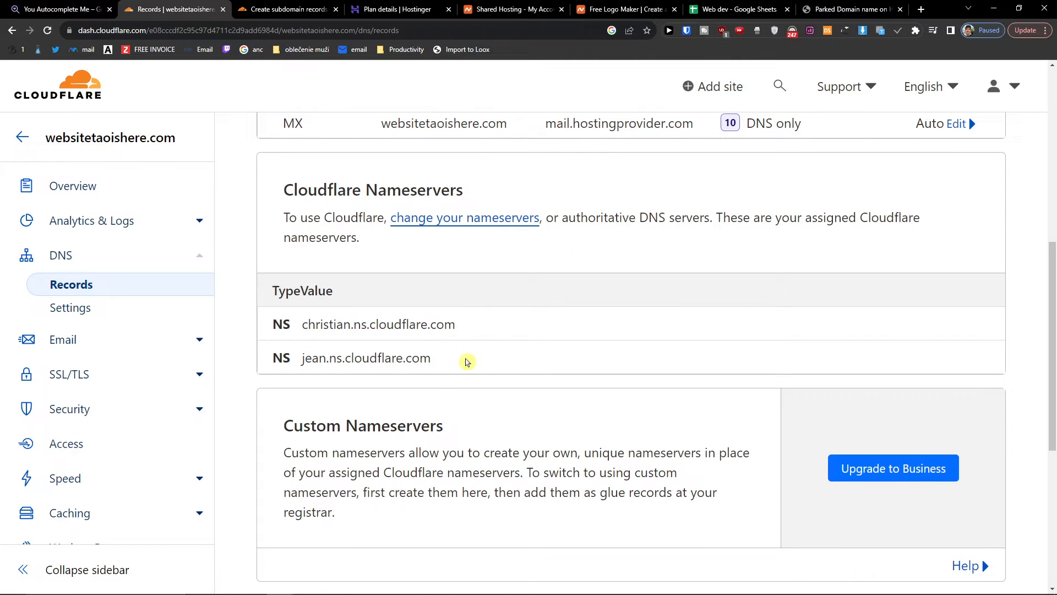
click(286, 8)
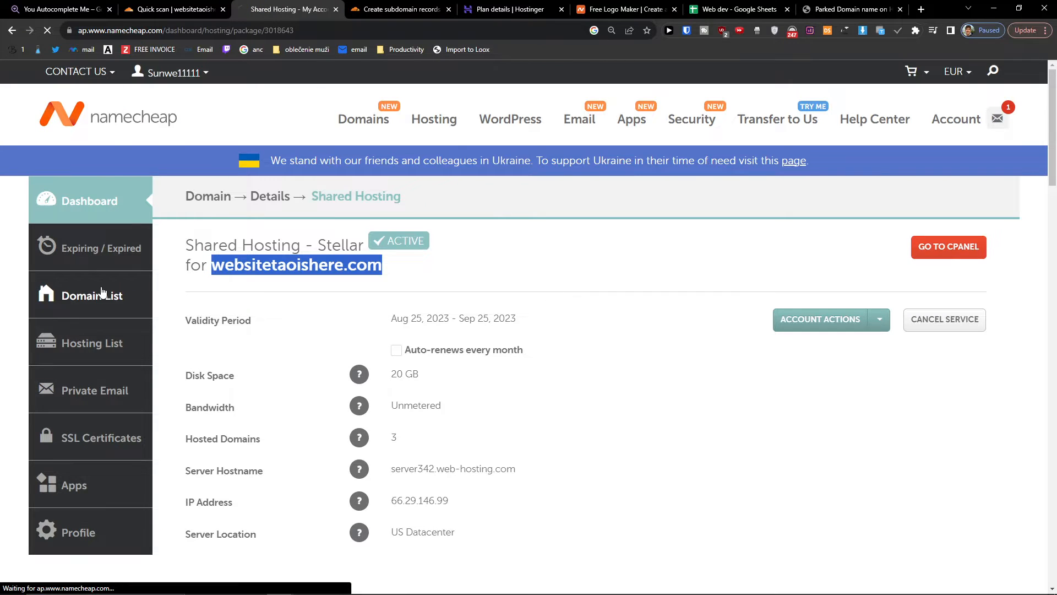
Switch websitetaoishere.com's nameservers to Namecheap BasicDNS in Domain List management and save the change
click(89, 295)
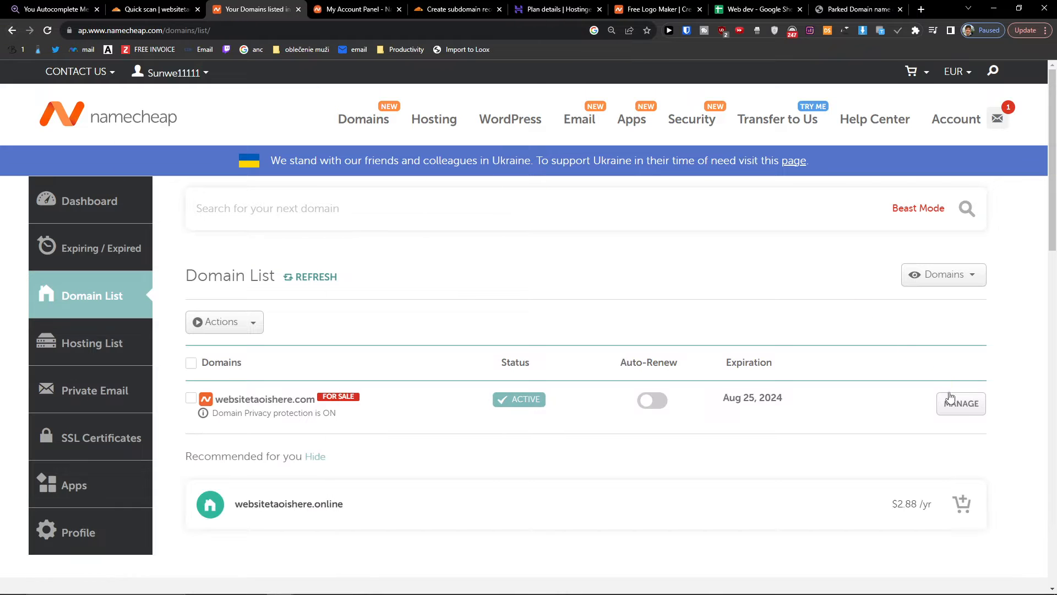
click(960, 403)
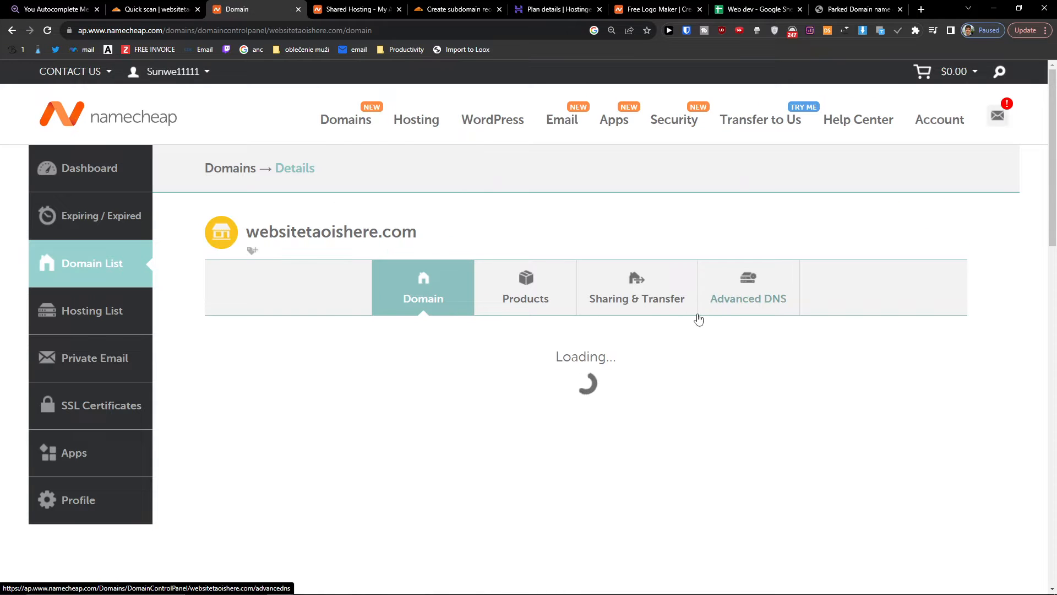
click(486, 377)
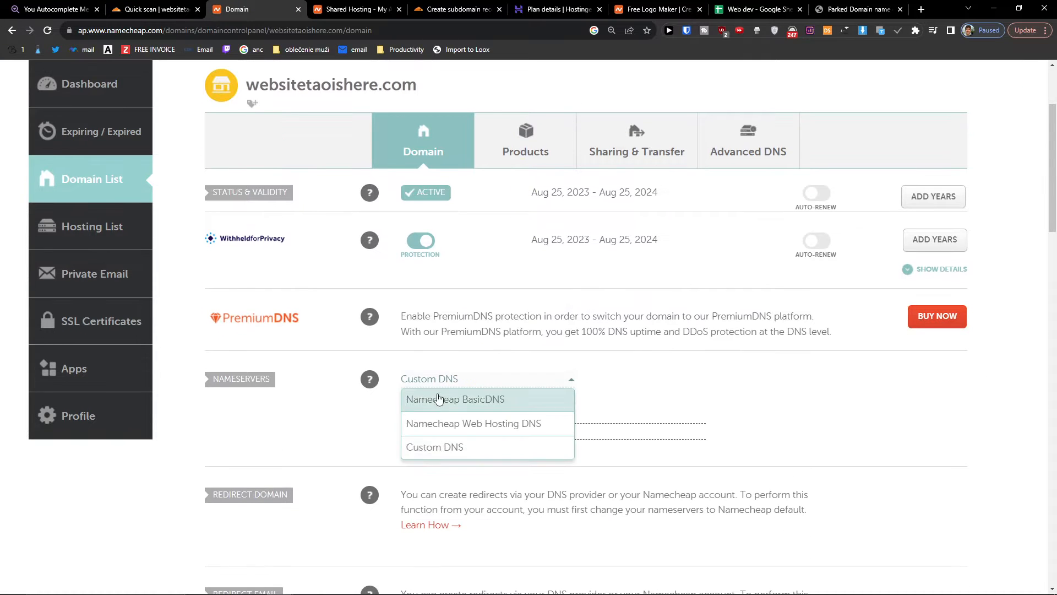
click(455, 399)
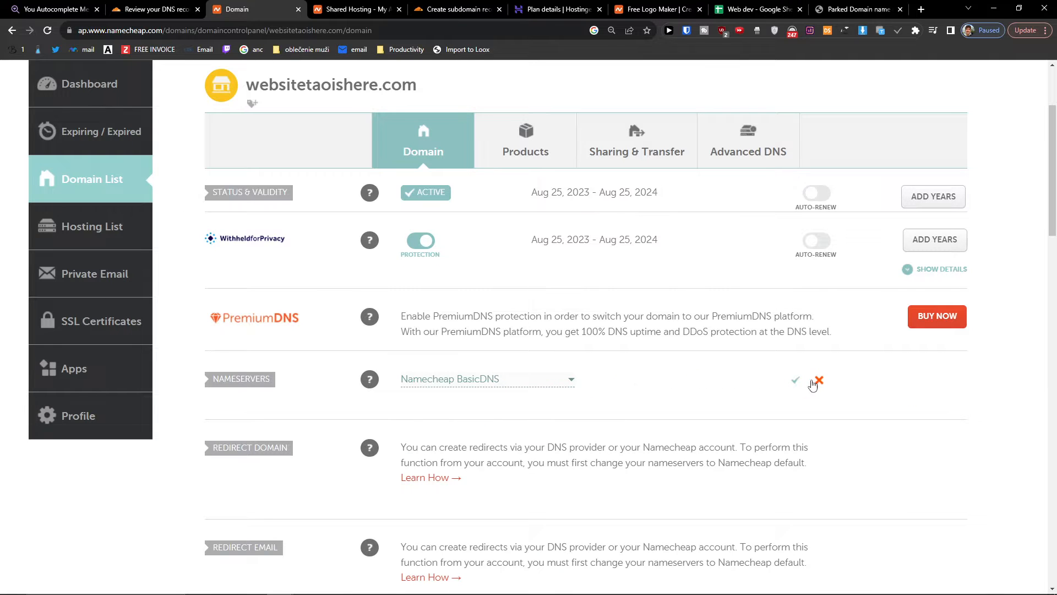
click(819, 382)
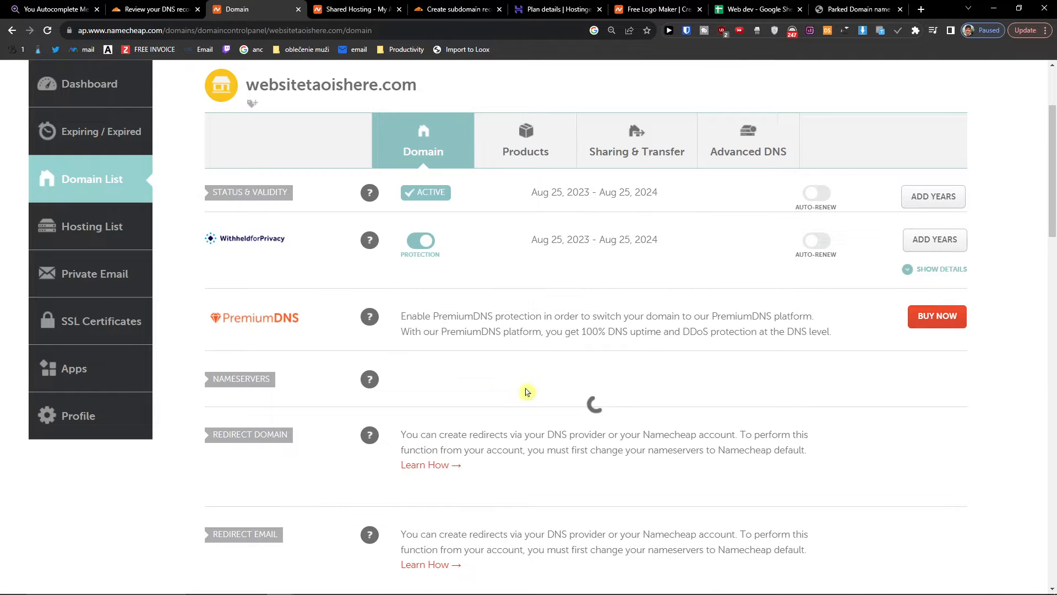
click(352, 10)
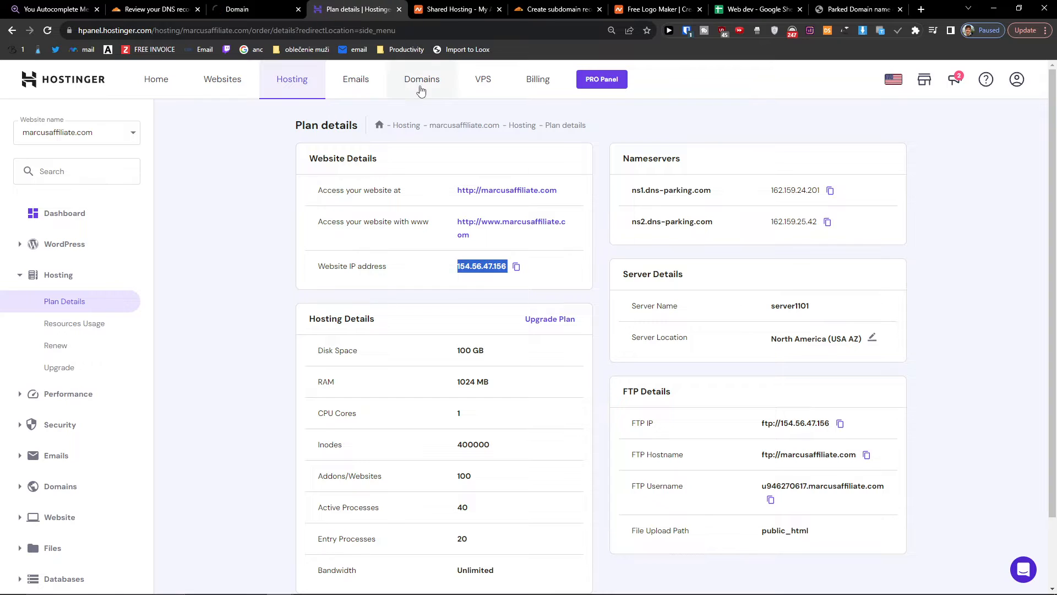
Review websitetao.com's nameserver options in hPanel, then return to Cloudflare's Review DNS records step
click(421, 80)
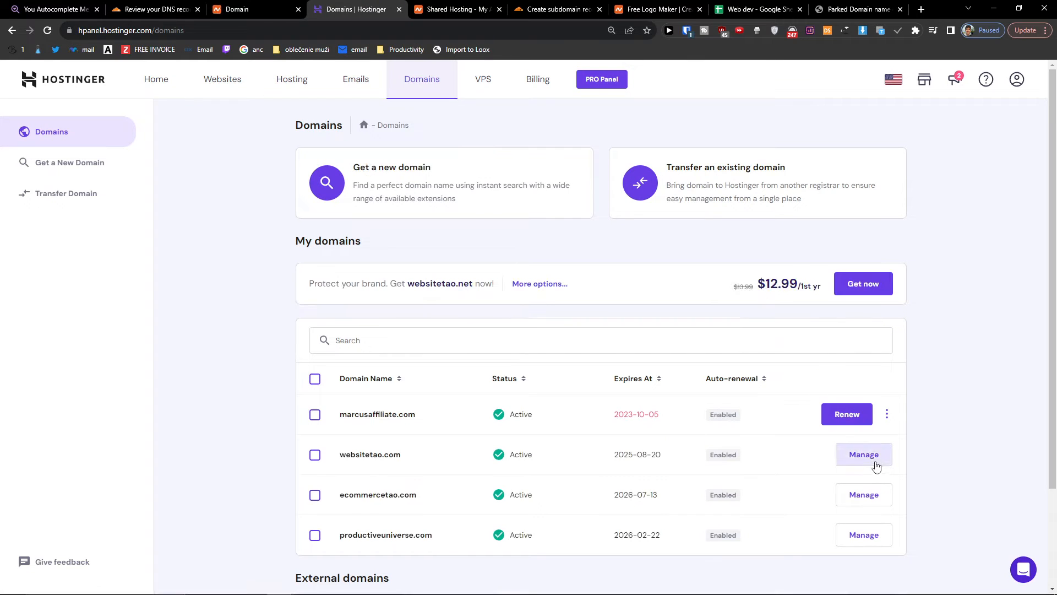
mouse_move(862, 465)
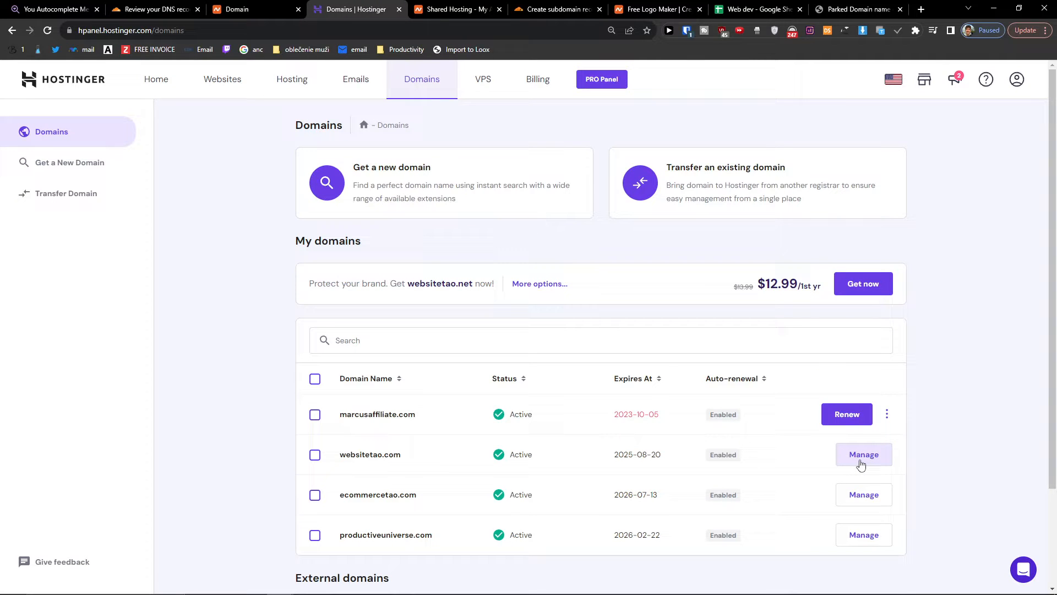
click(864, 453)
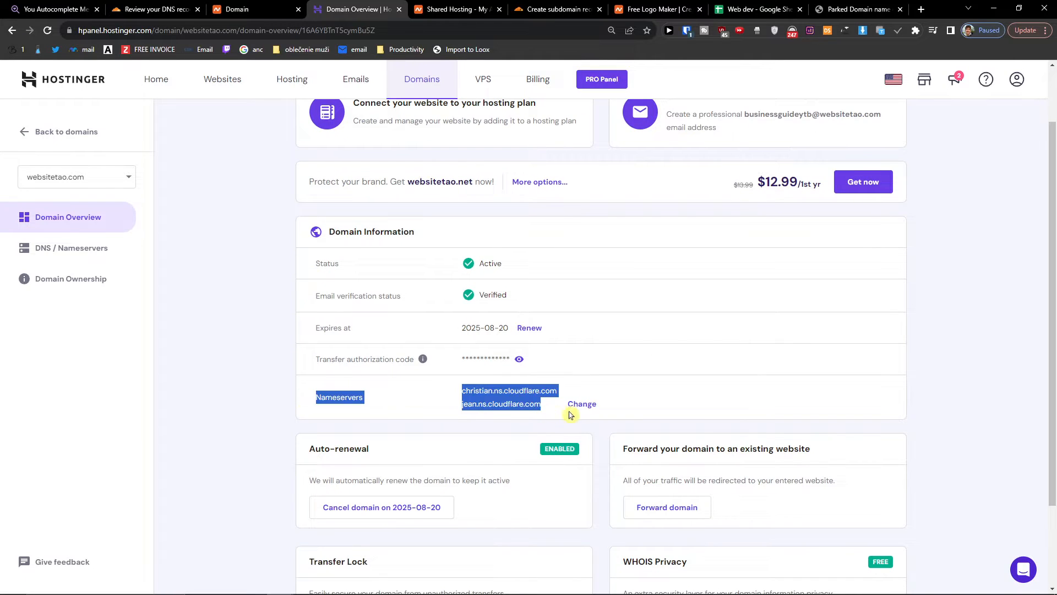
click(581, 403)
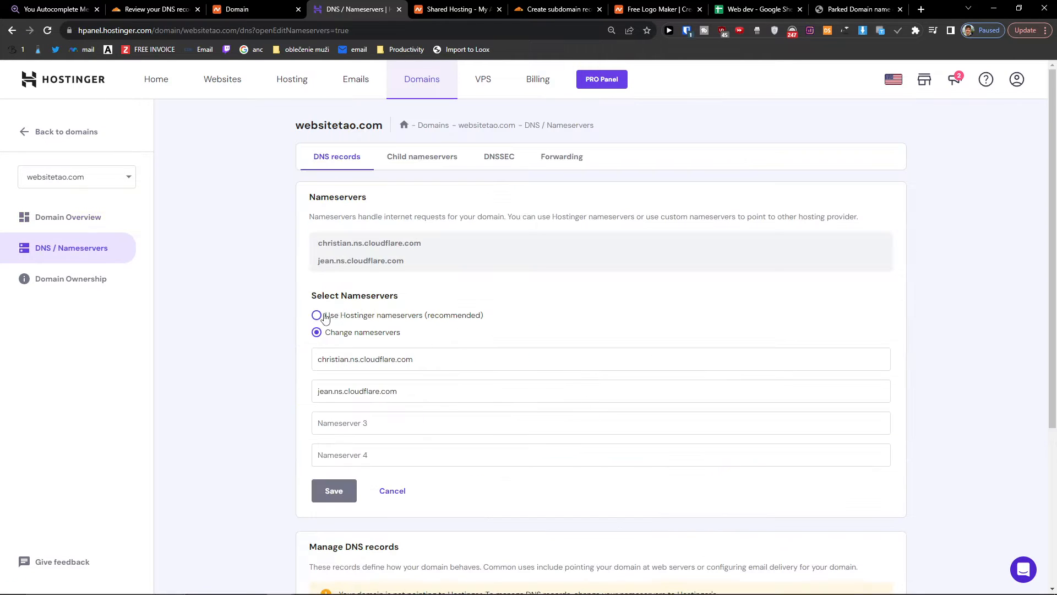
click(316, 315)
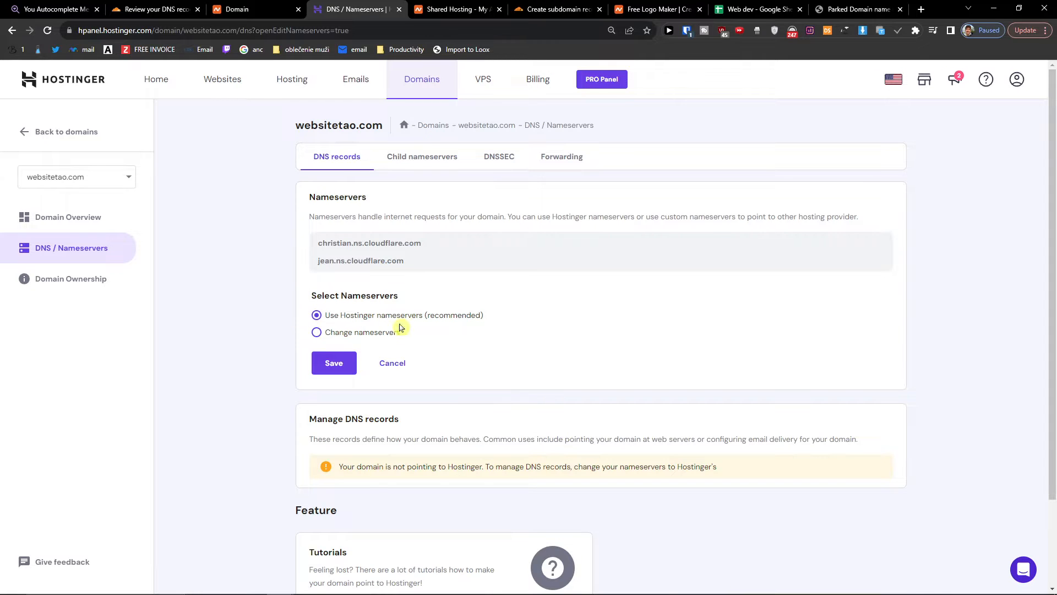
click(316, 331)
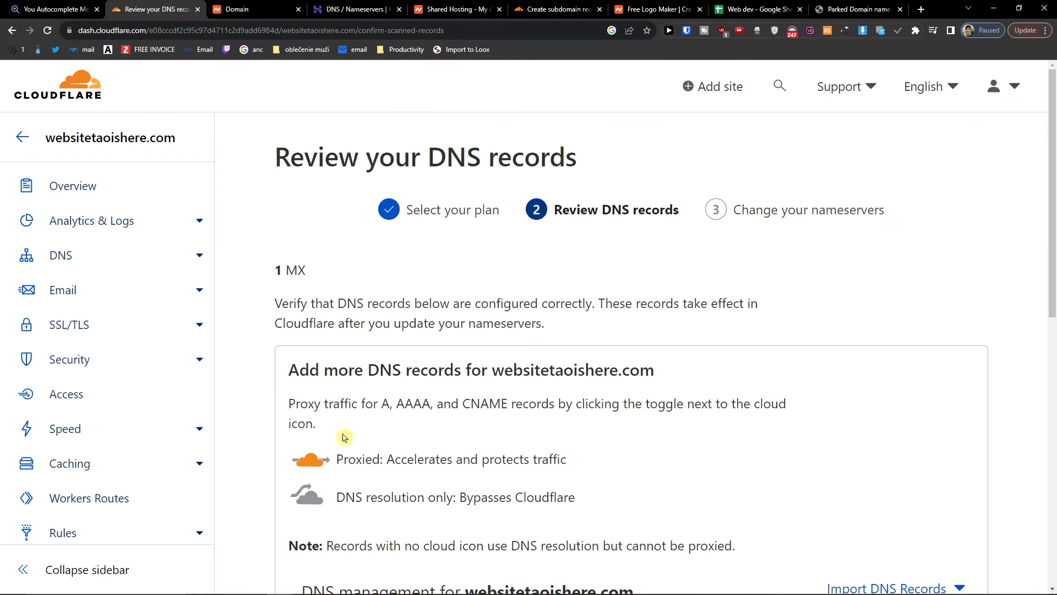
Scroll to the Cloudflare Nameservers section and select christian.ns.cloudflare.com for copying
scroll(down, 3)
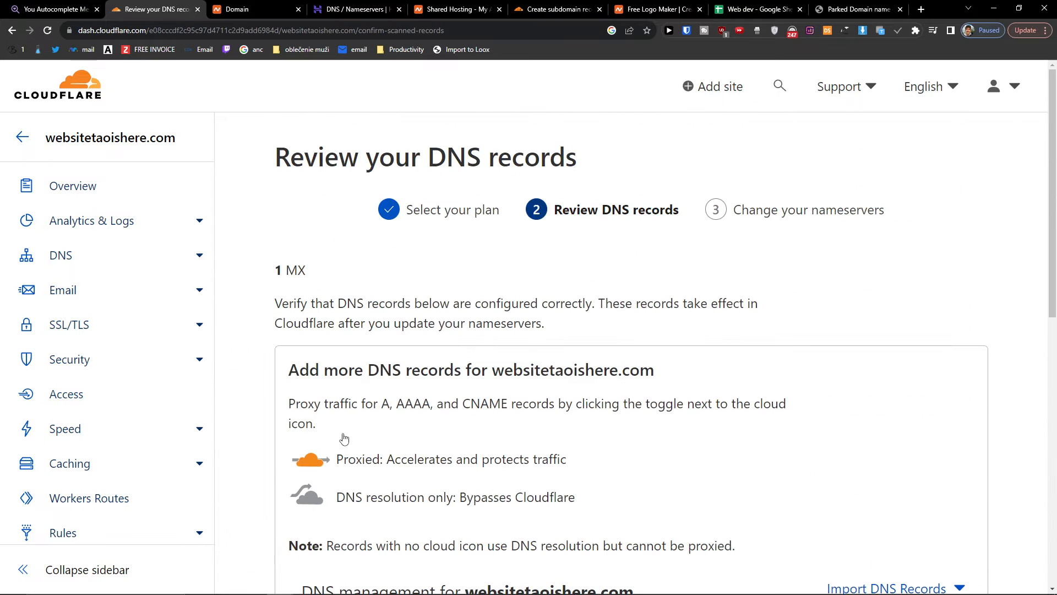
scroll(down, 3)
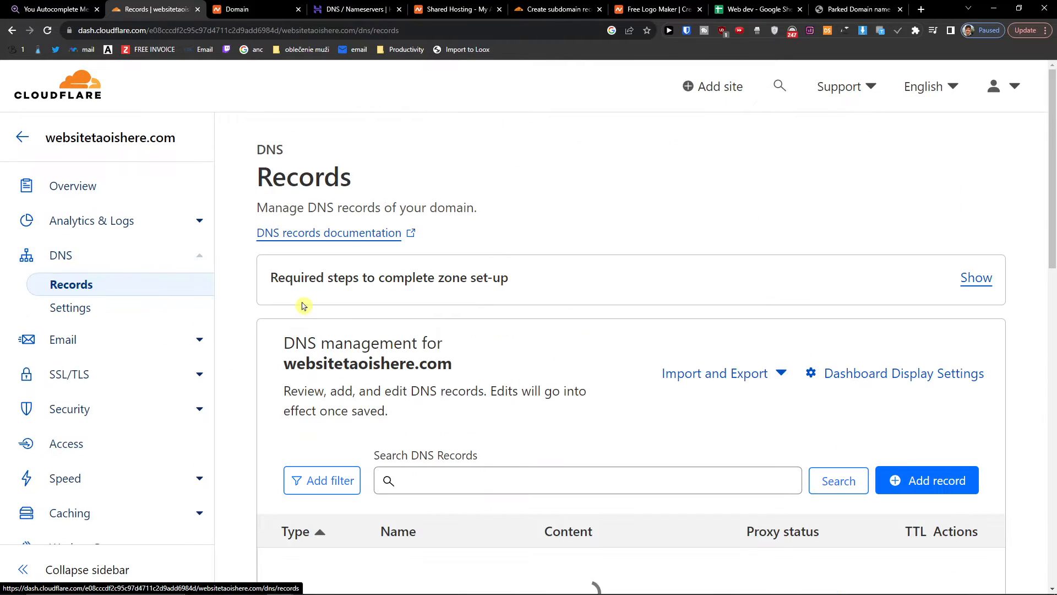
scroll(down, 3)
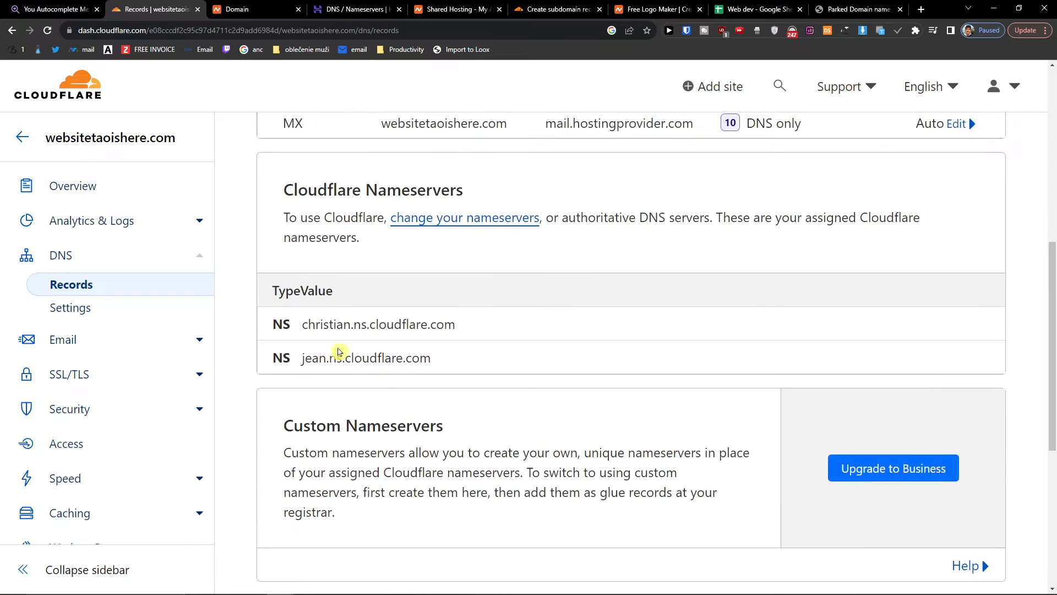
mouse_move(432, 308)
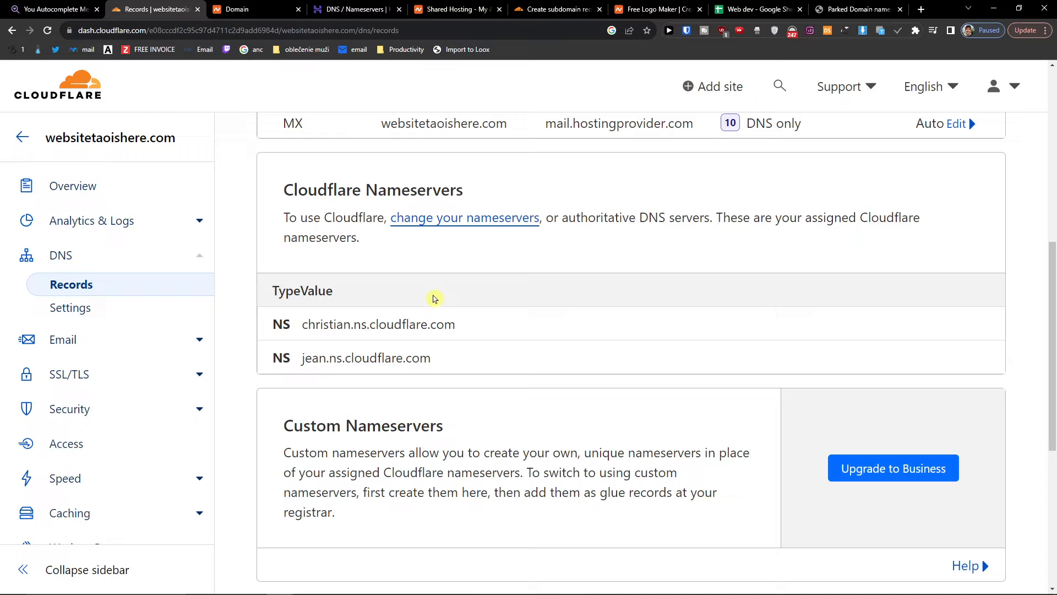
mouse_move(239, 8)
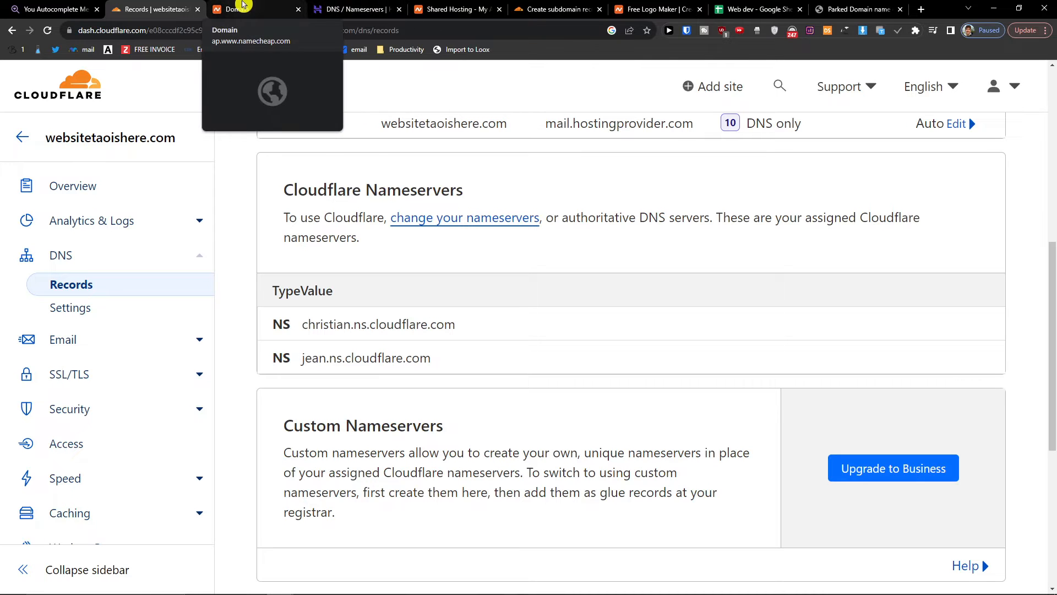
click(243, 9)
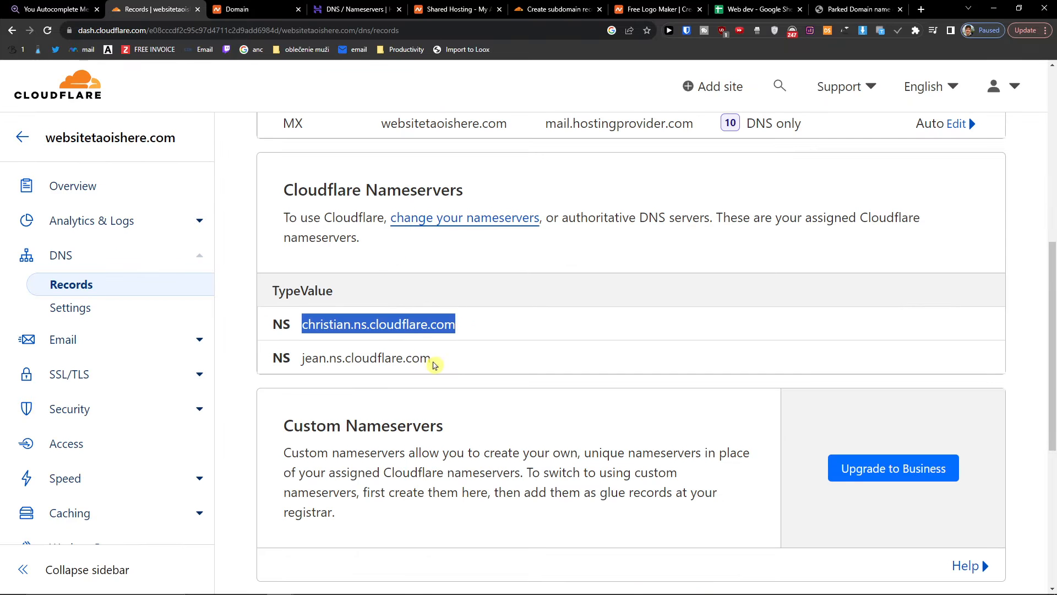
Save christian.ns.cloudflare.com and jean.ns.cloudflare.com as Custom DNS in Namecheap, then move to Hostinger
click(253, 9)
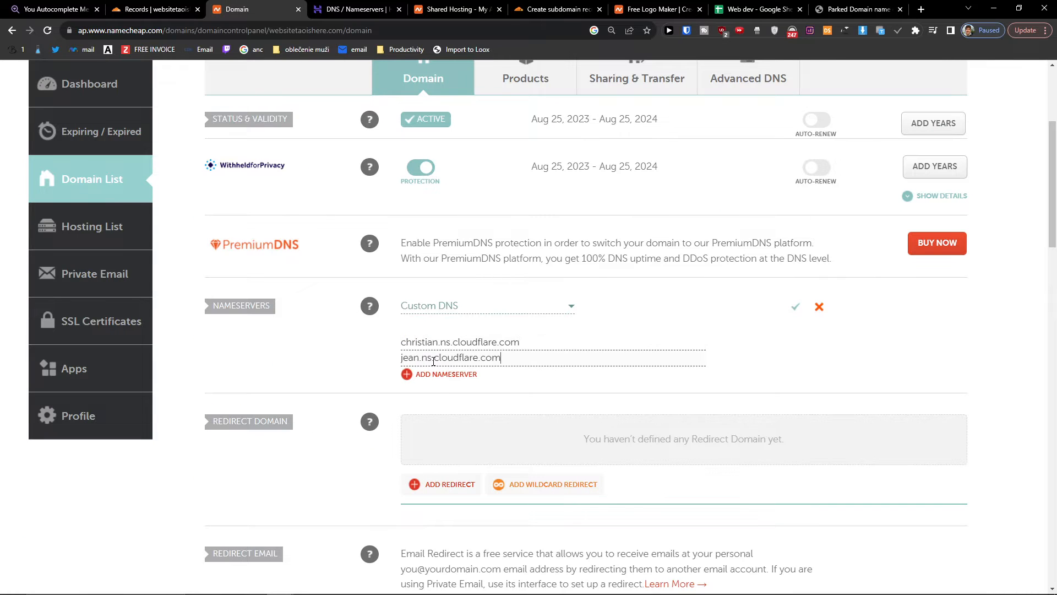
click(794, 307)
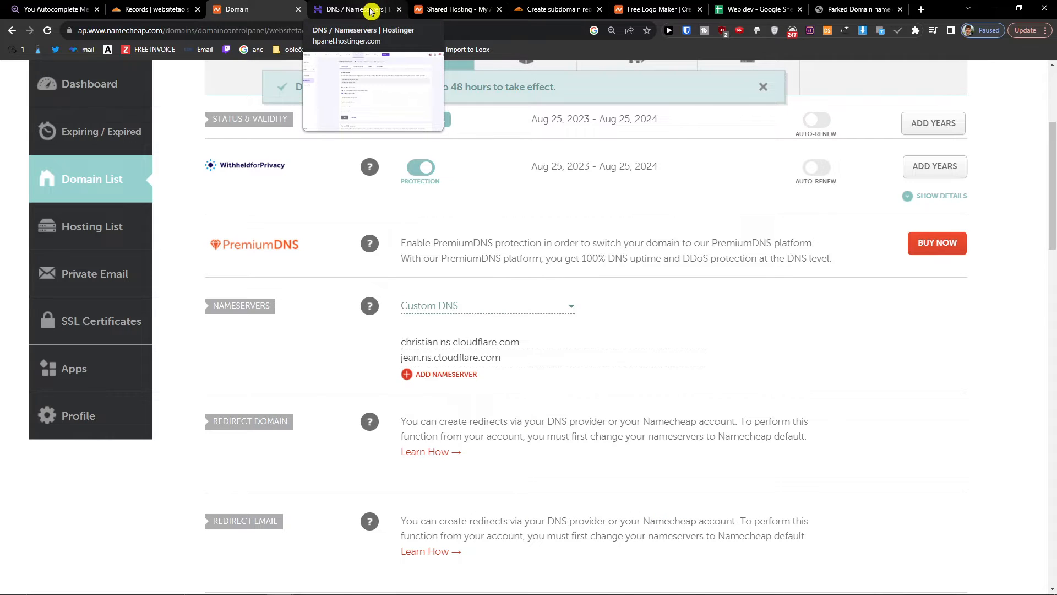
click(354, 9)
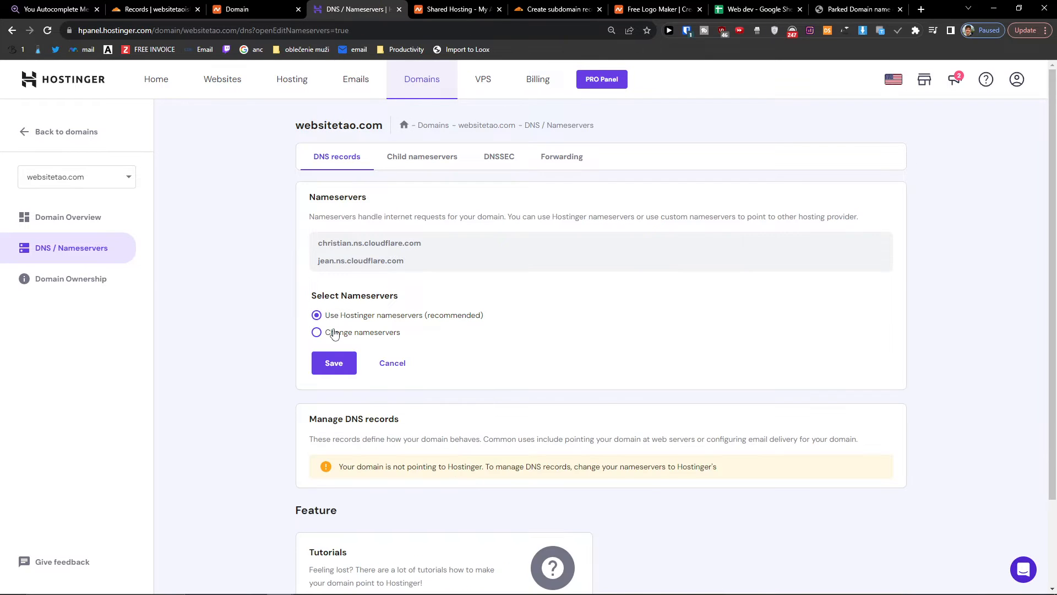
Check the Cloudflare nameservers, toggle websitetao.com to custom nameservers and back to Hostinger's, cancelling the edit
click(156, 9)
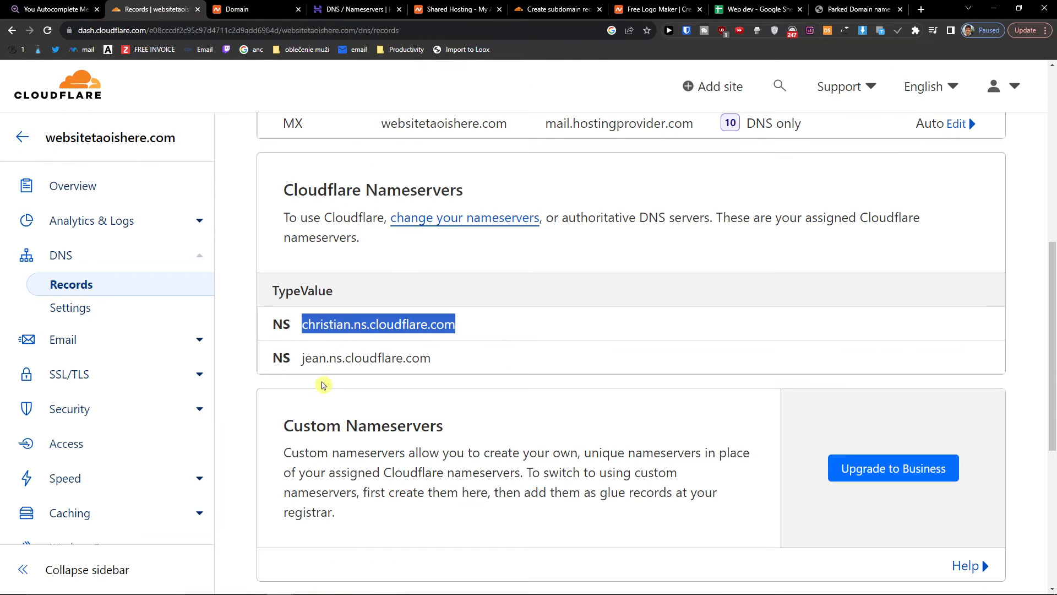
click(355, 8)
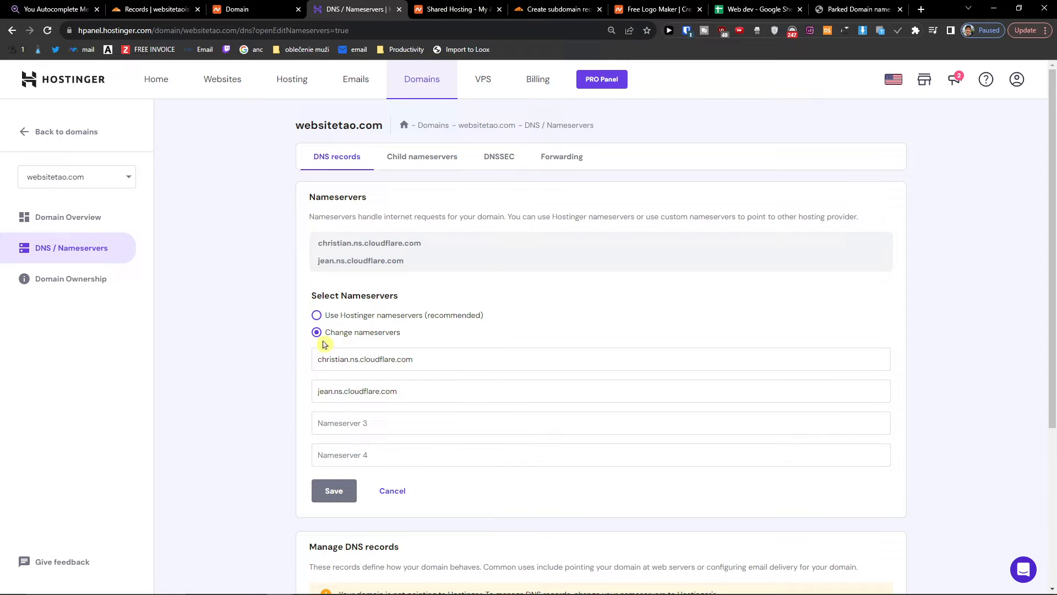
click(316, 315)
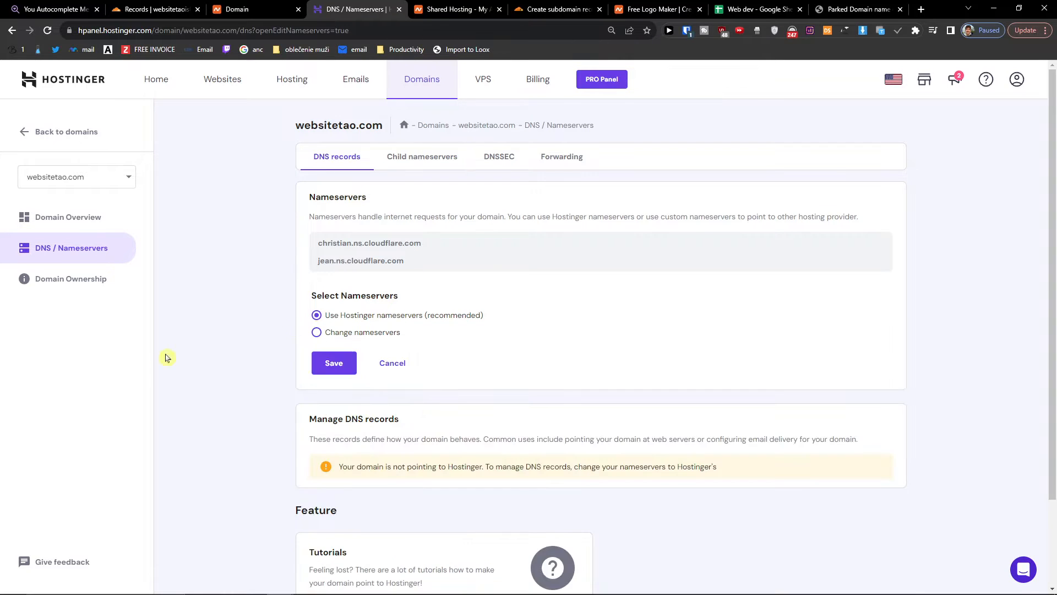
click(392, 363)
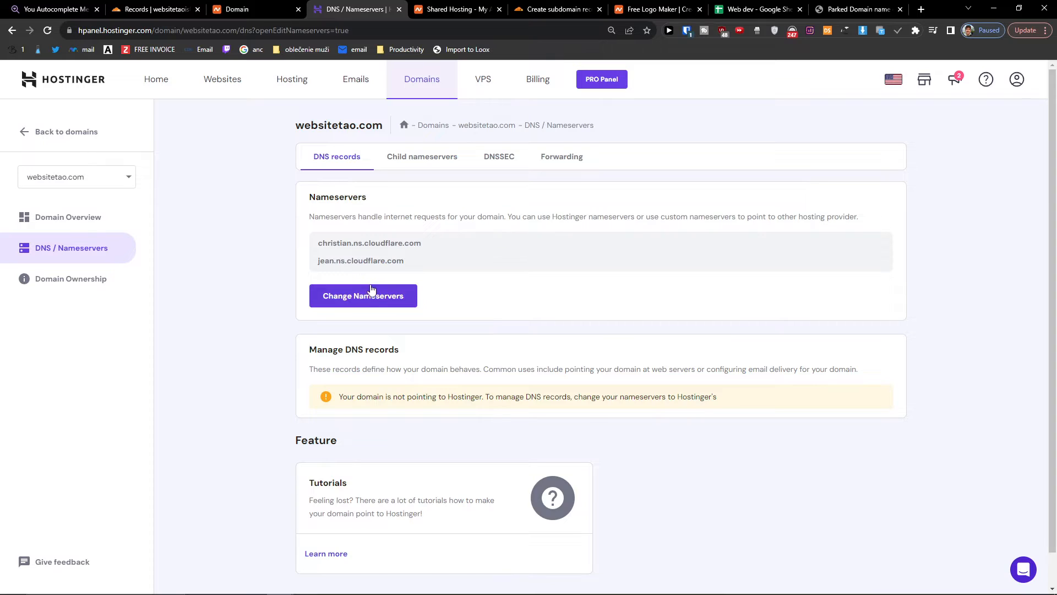
Save websitetao.com on Hostinger nameservers ns1/ns2.dns-parking.com, dismiss the confirmation and return to Cloudflare
click(363, 295)
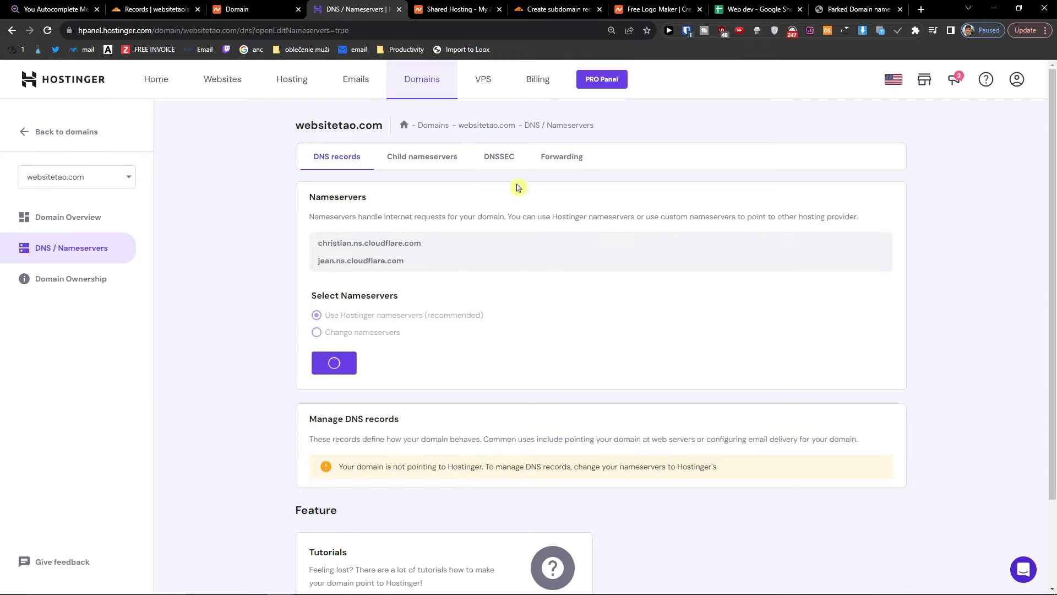
click(334, 363)
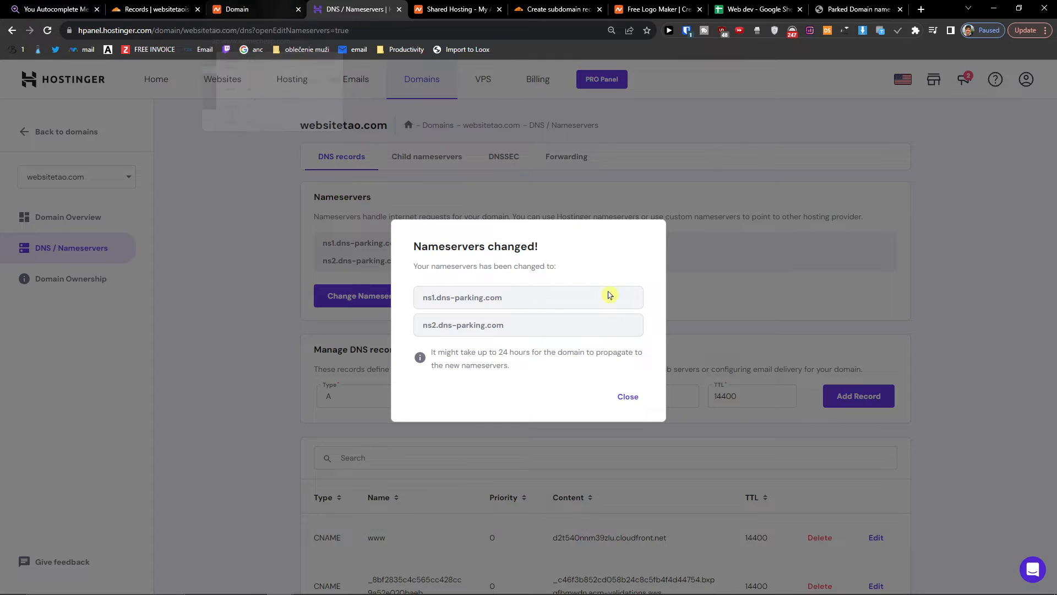
click(254, 8)
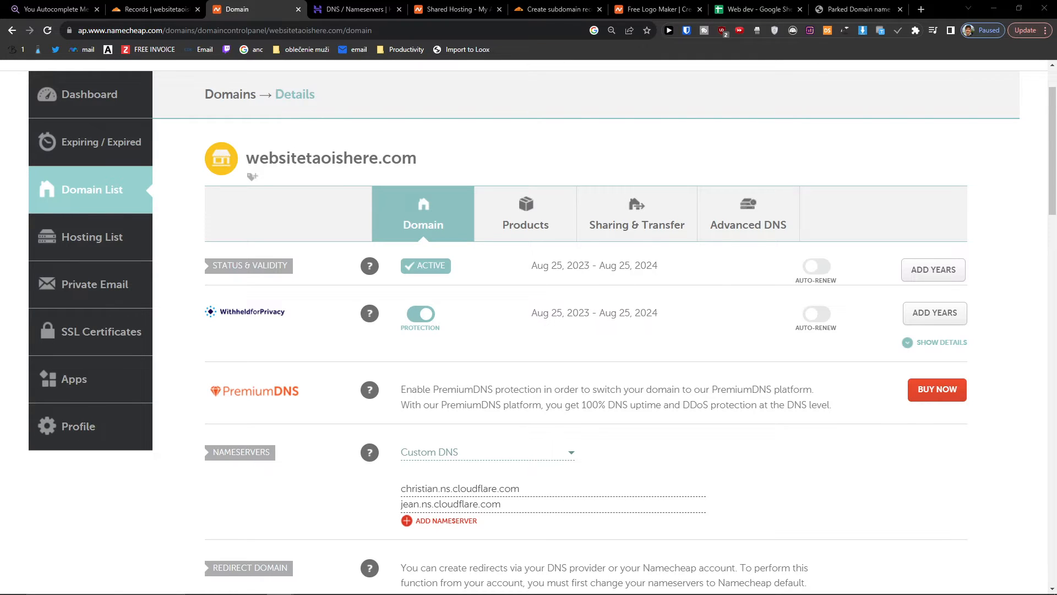
click(155, 9)
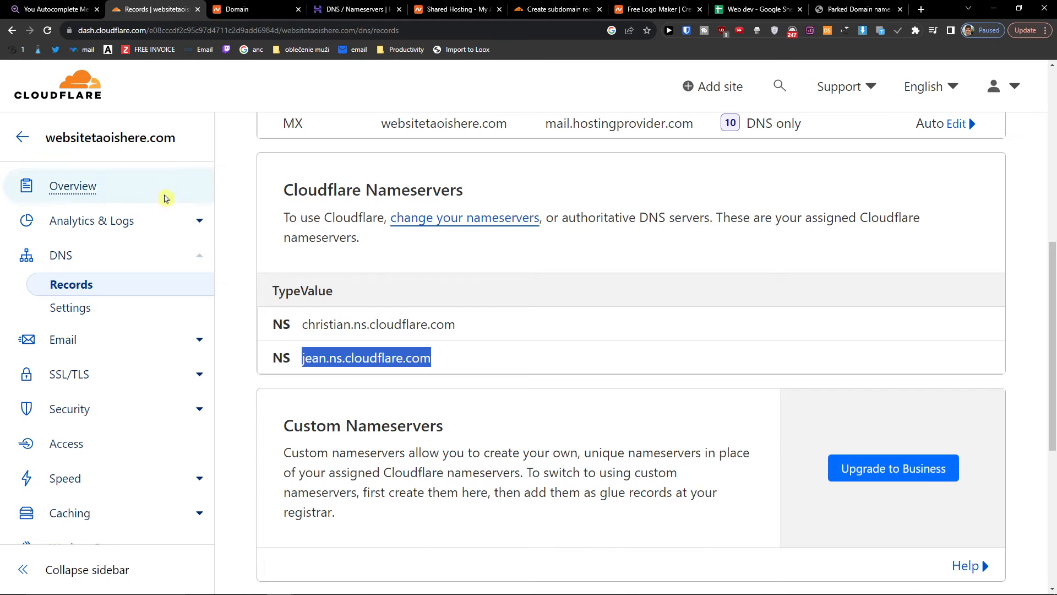
From Overview, review Quick Start settings, keeping Automatic HTTPS Rewrites on and turning on Always Use HTTPS
click(72, 186)
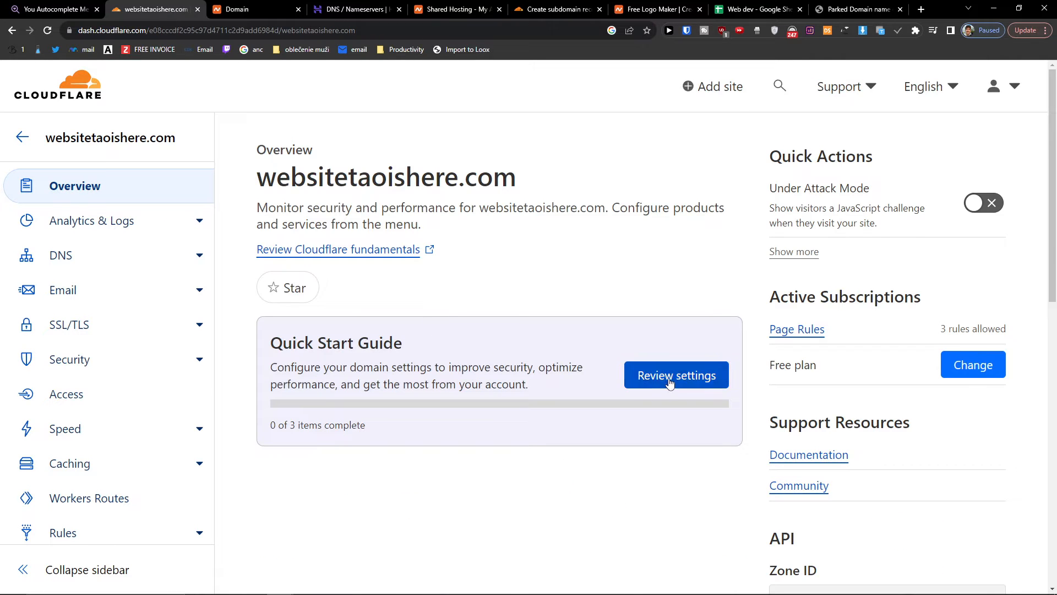
click(675, 374)
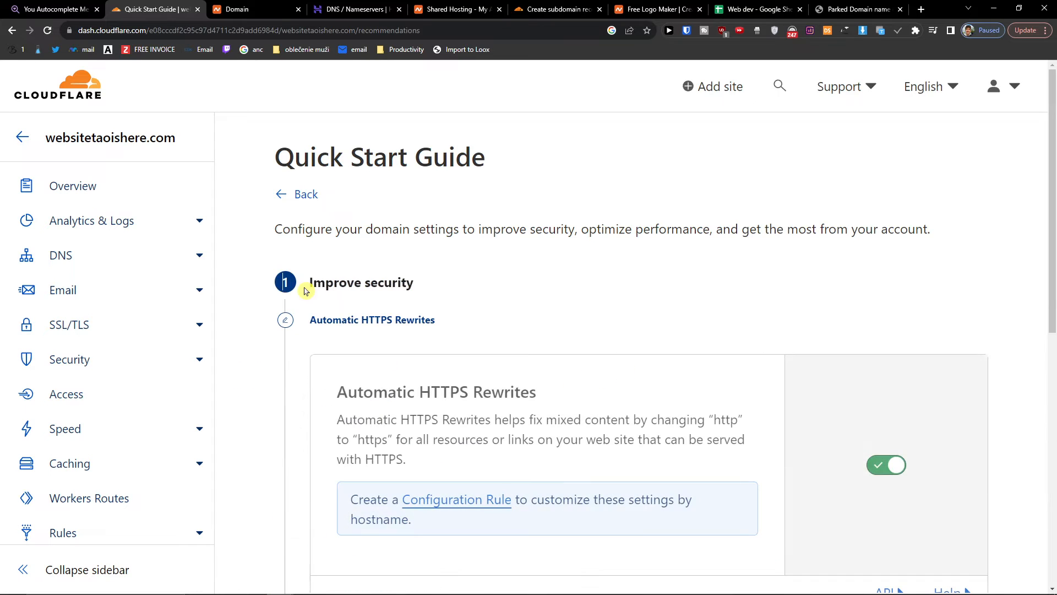
scroll(down, 3)
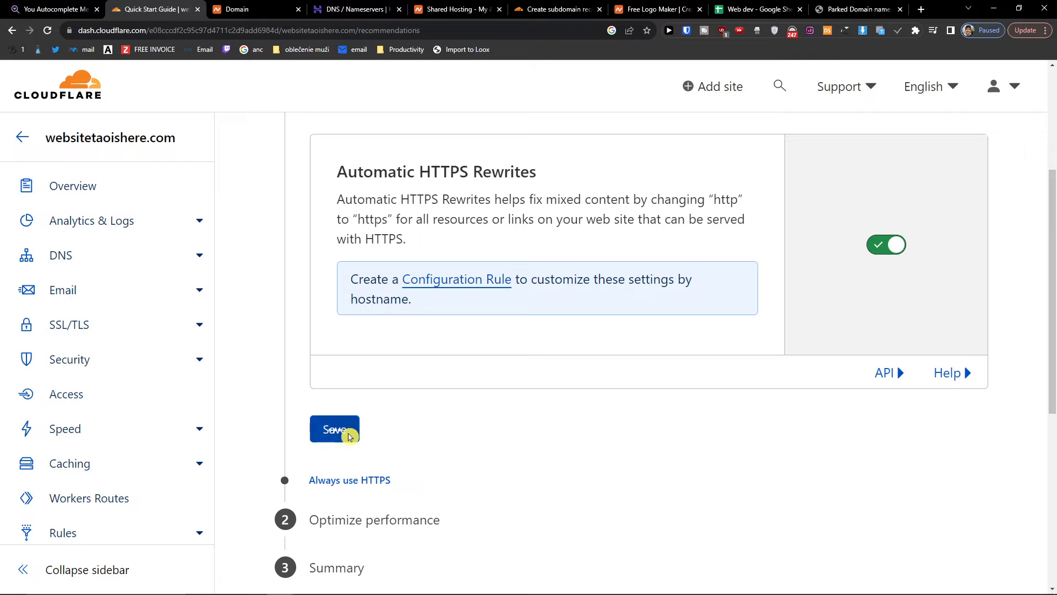
click(335, 429)
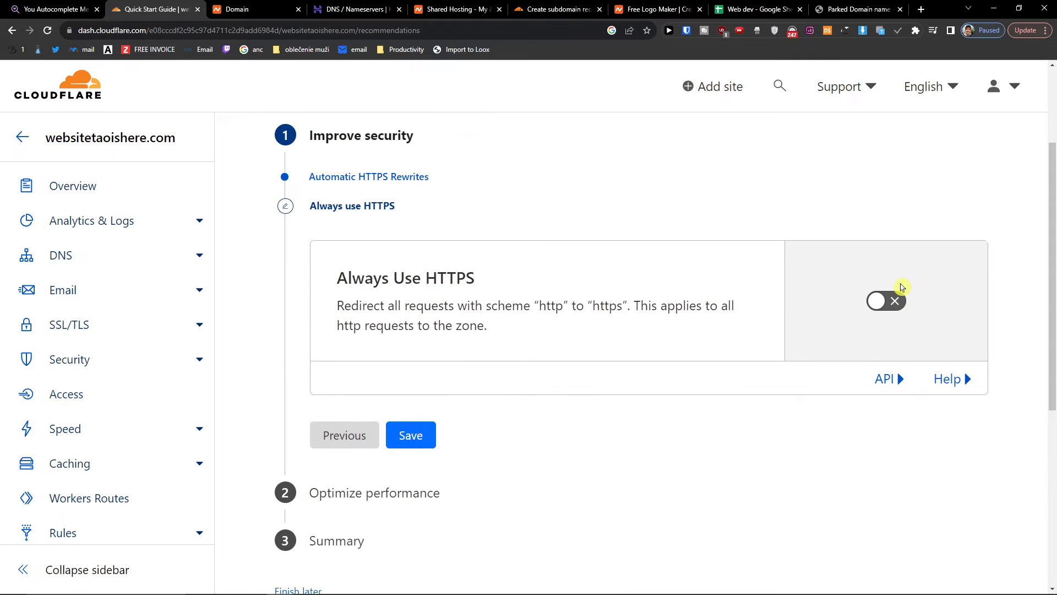
click(886, 300)
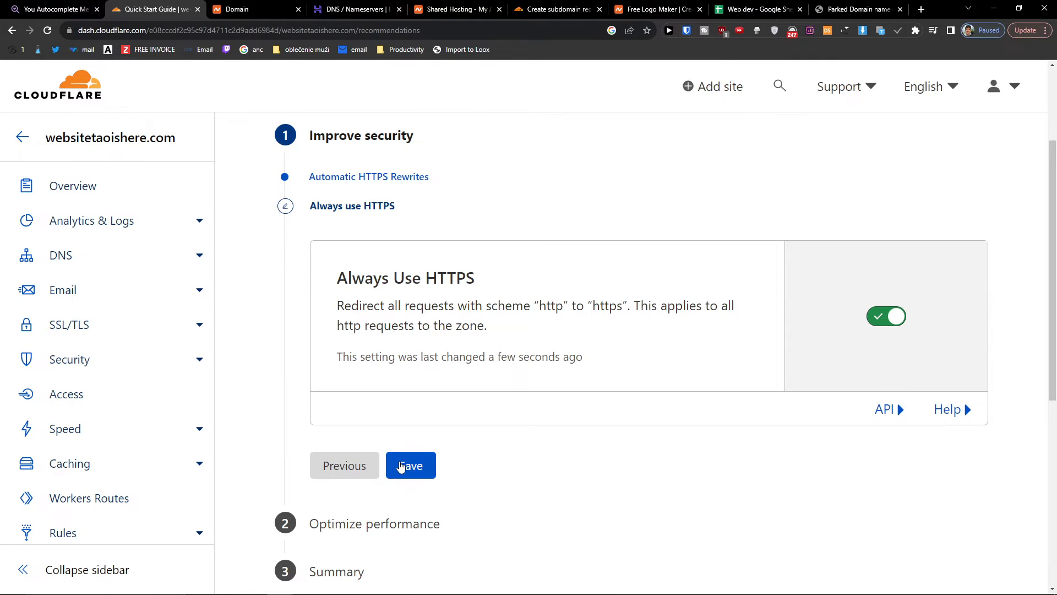
click(409, 465)
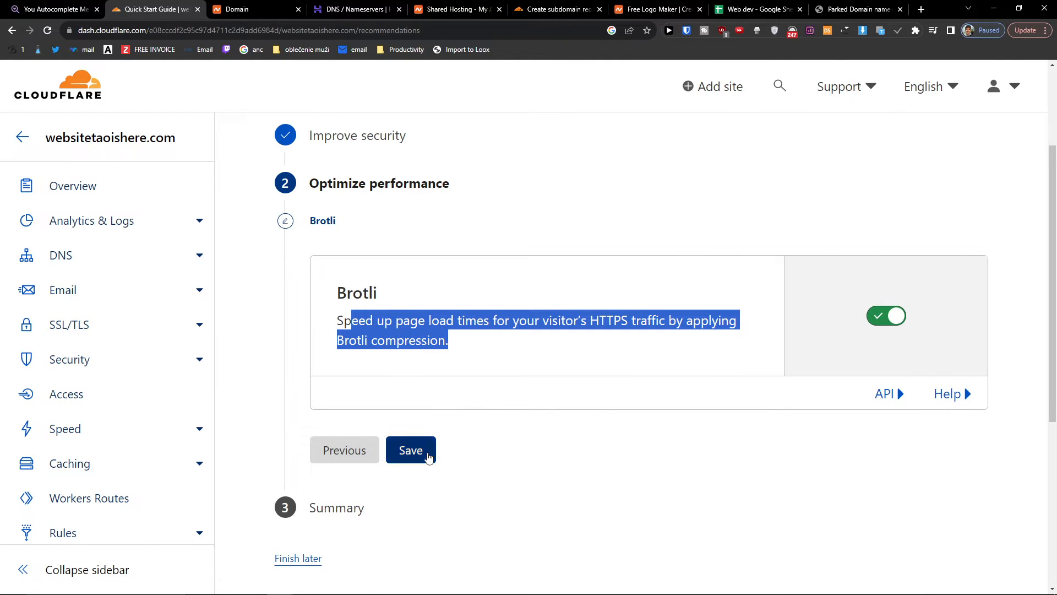
Keep Brotli on, finish the Quick Start Guide and return to DNS Records
click(410, 450)
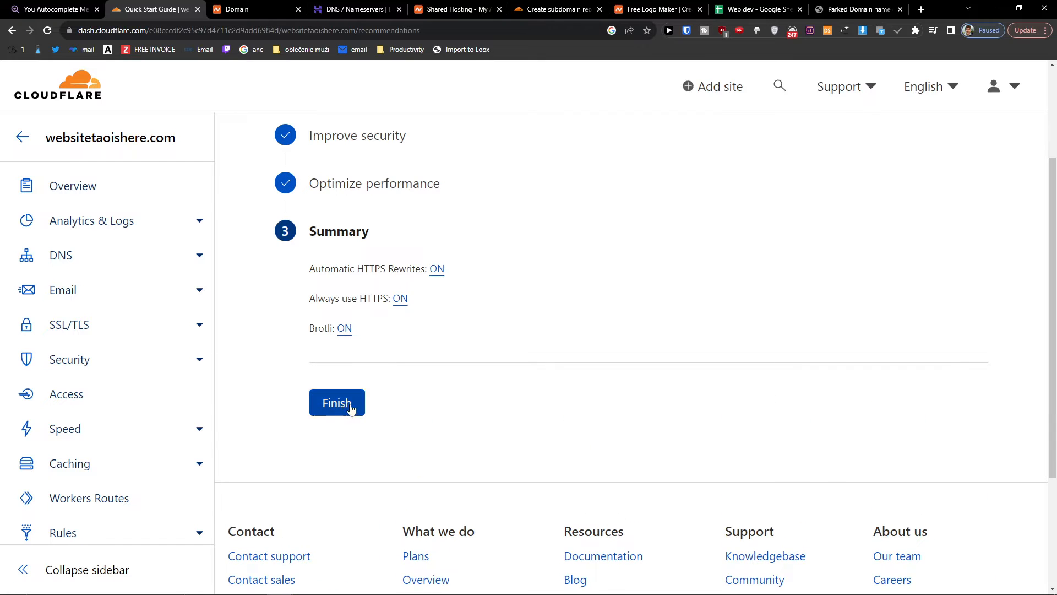
click(337, 403)
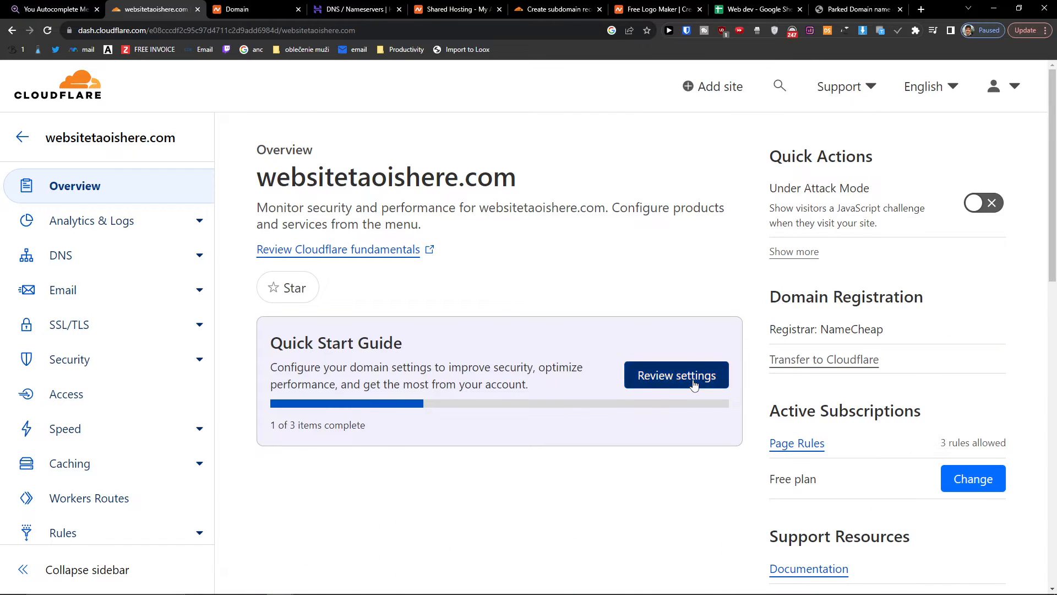
click(675, 374)
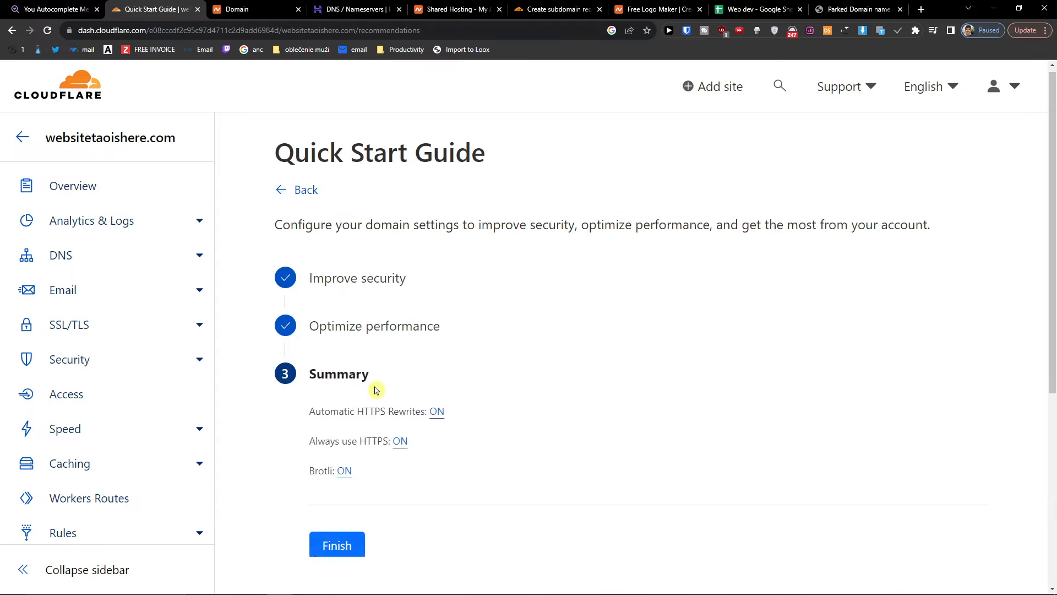
click(337, 544)
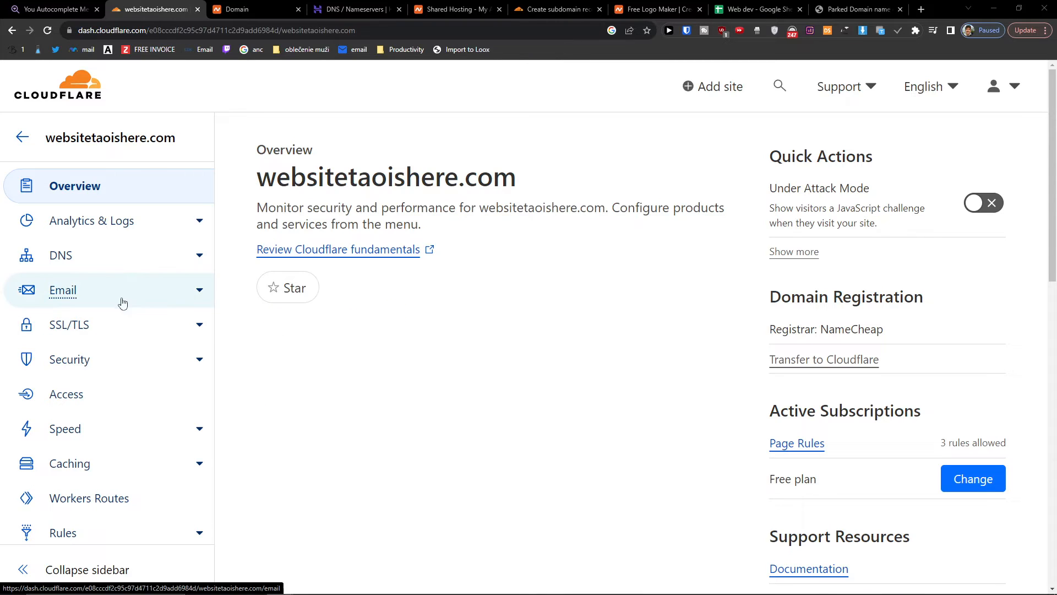
click(61, 254)
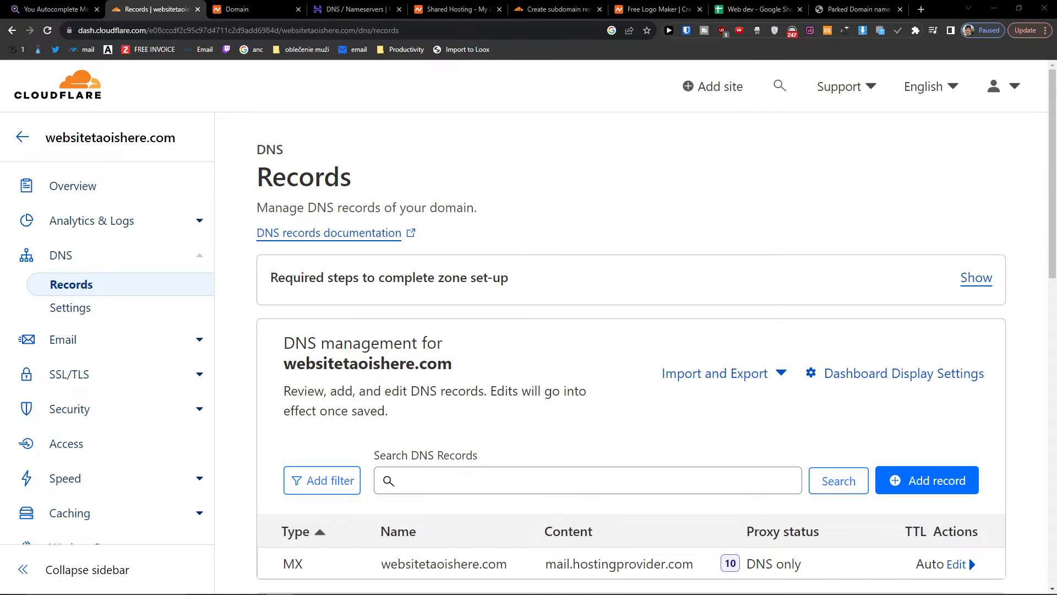
Scroll through the DNS Records page past the MX record to the christian and jean nameservers
scroll(down, 3)
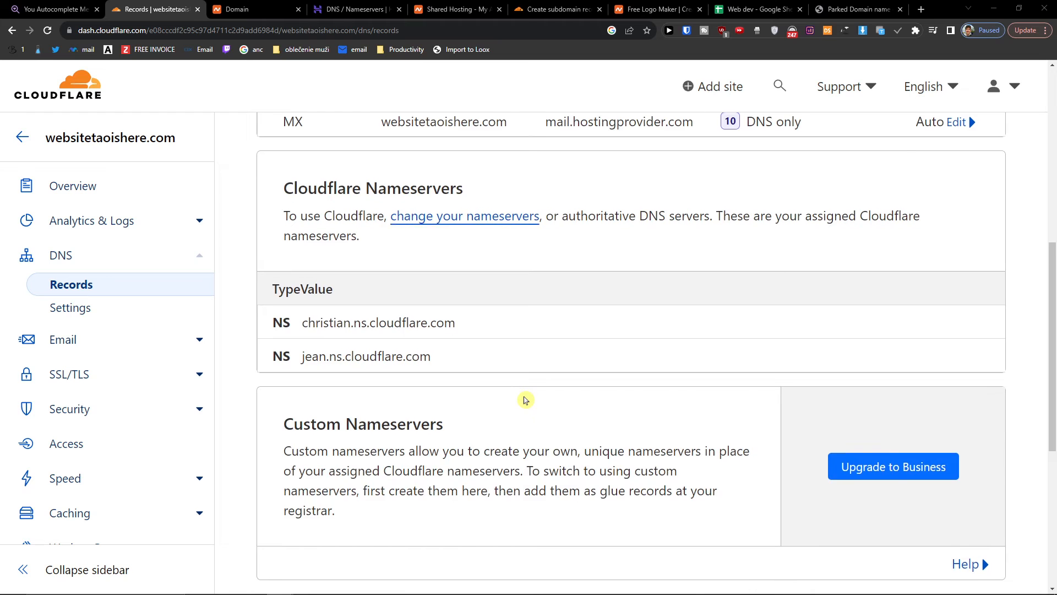
scroll(up, 3)
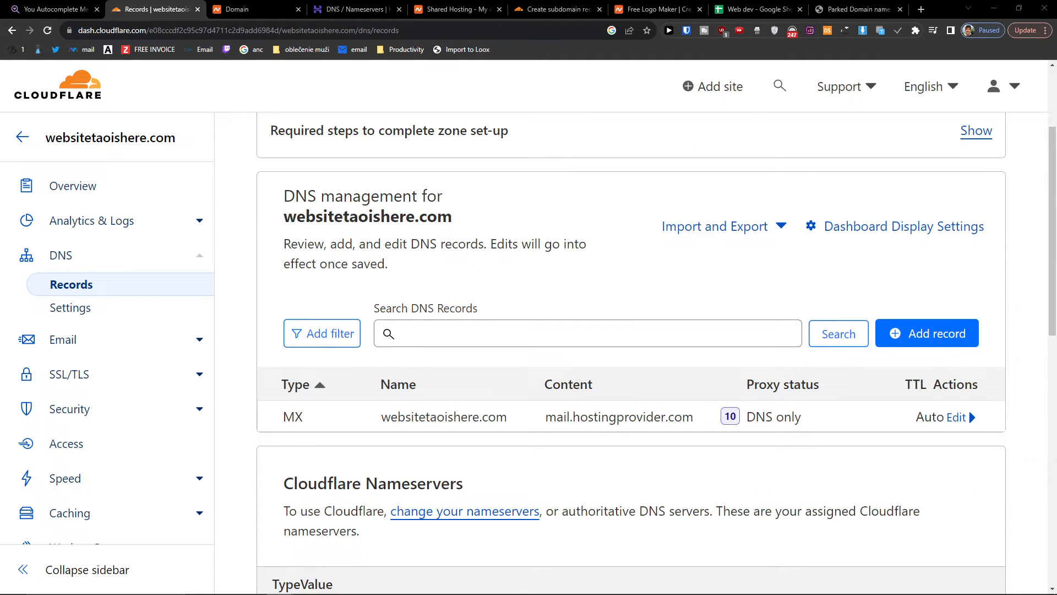
scroll(down, 3)
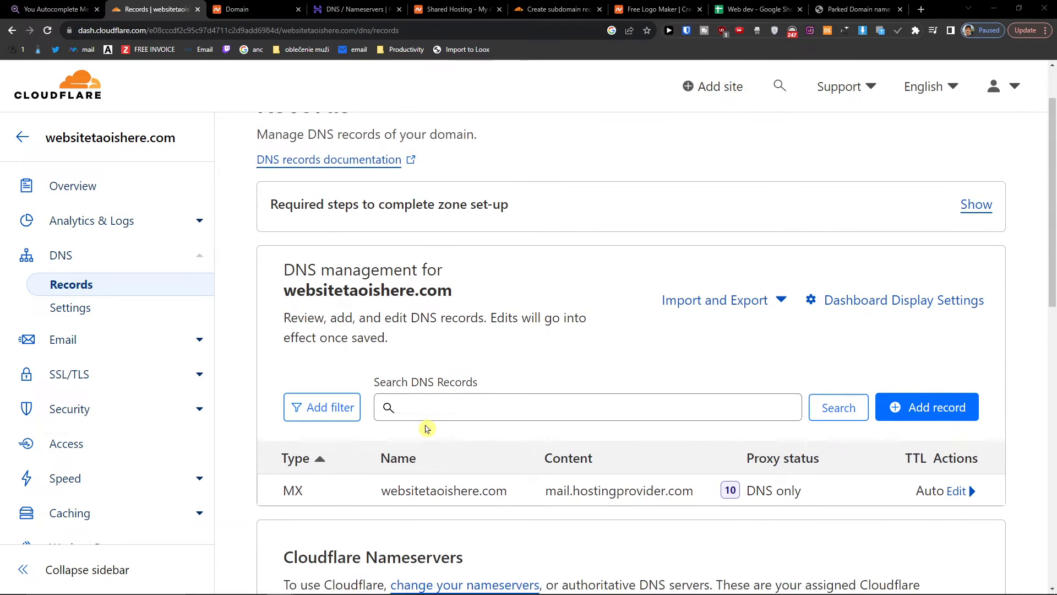
scroll(down, 3)
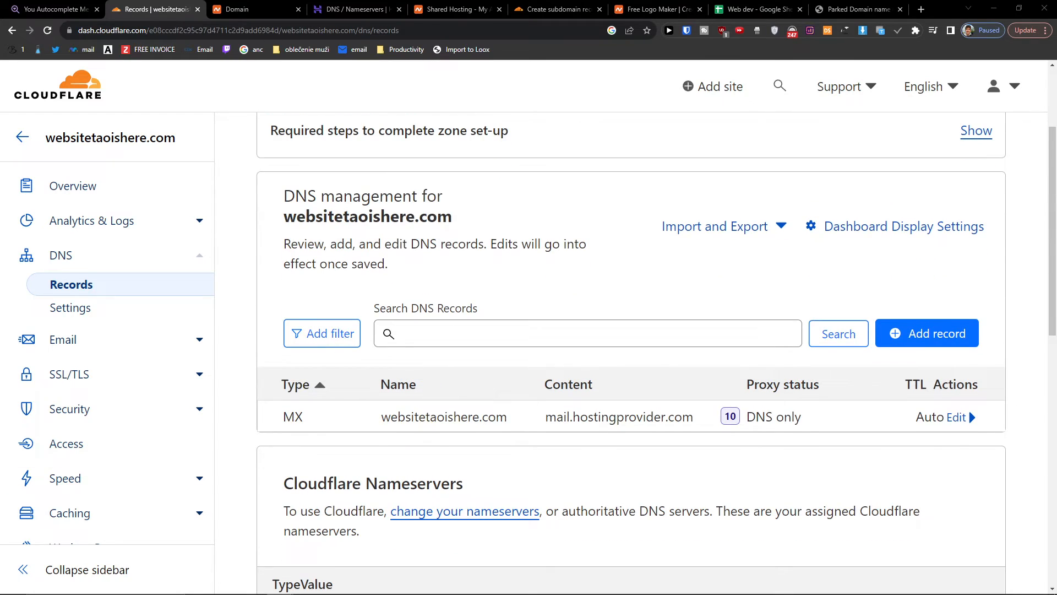
mouse_move(926, 332)
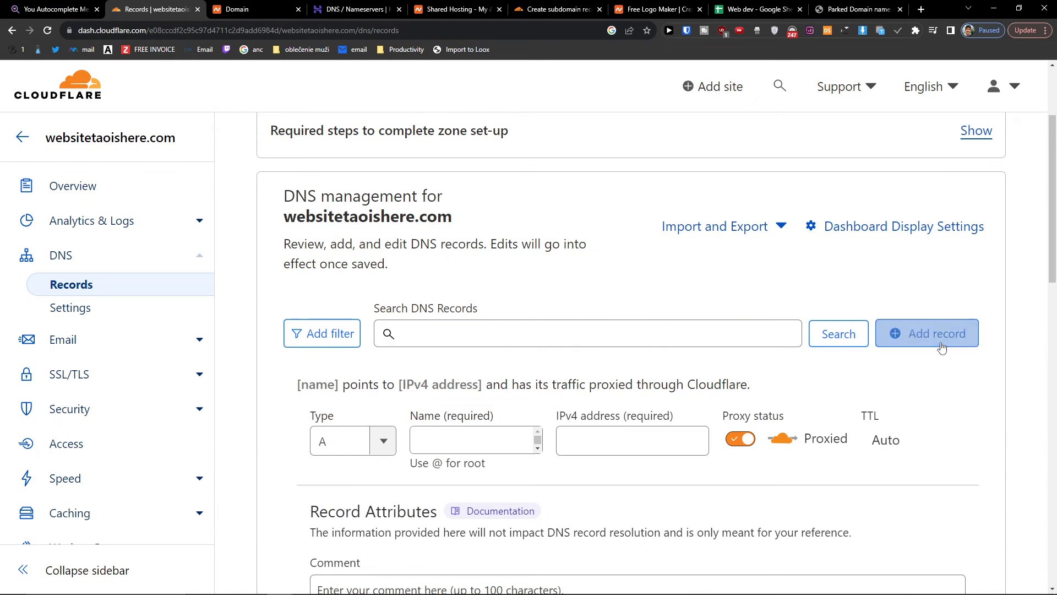
Save an A record named @ pointing to 66.29.146.99, the server IP taken from the hosting page
scroll(down, 3)
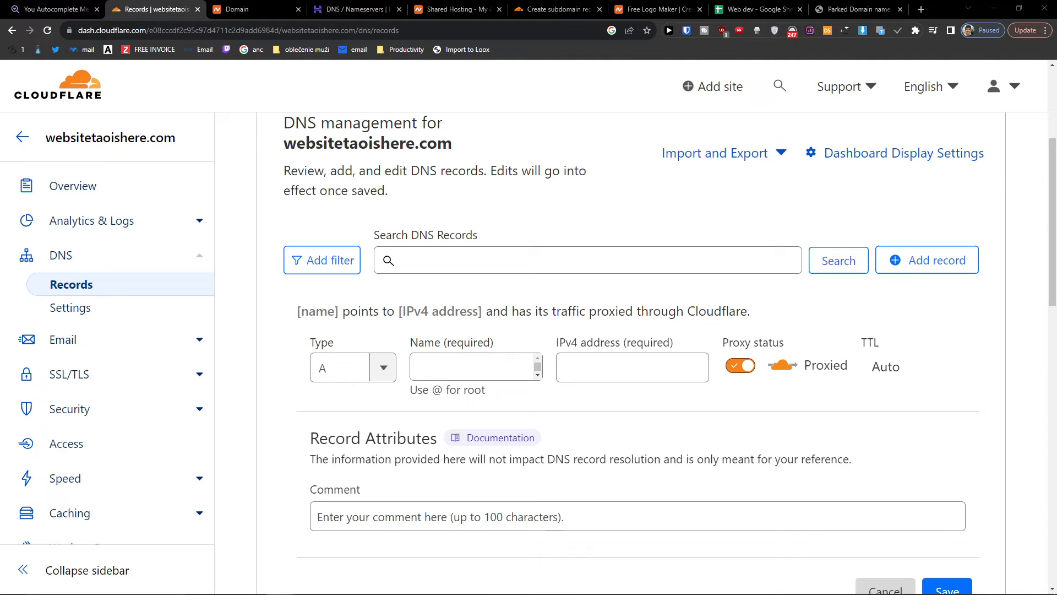
click(472, 366)
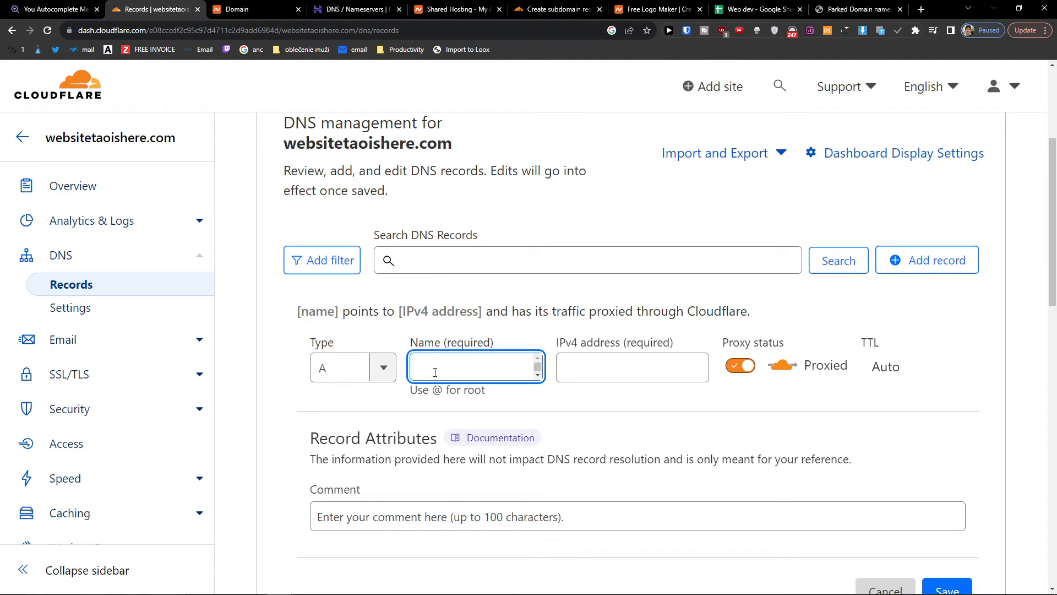
text(@)
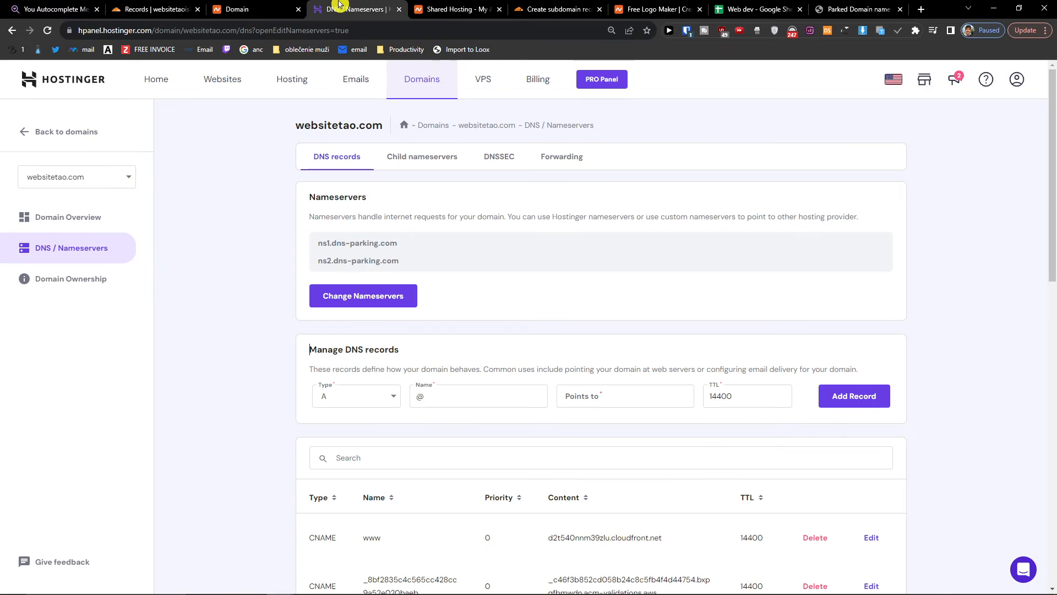
click(330, 8)
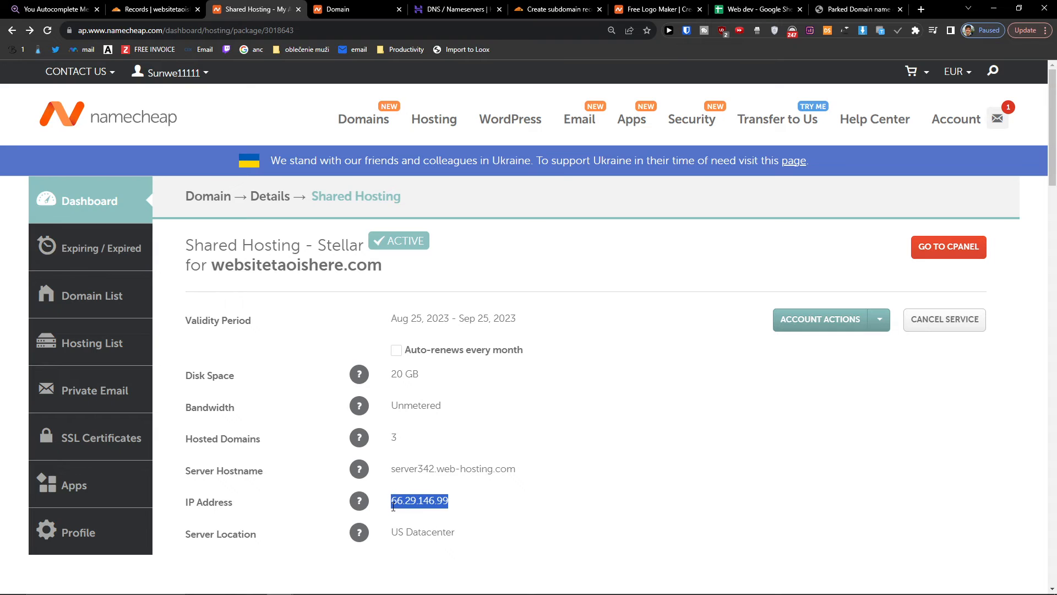
click(155, 9)
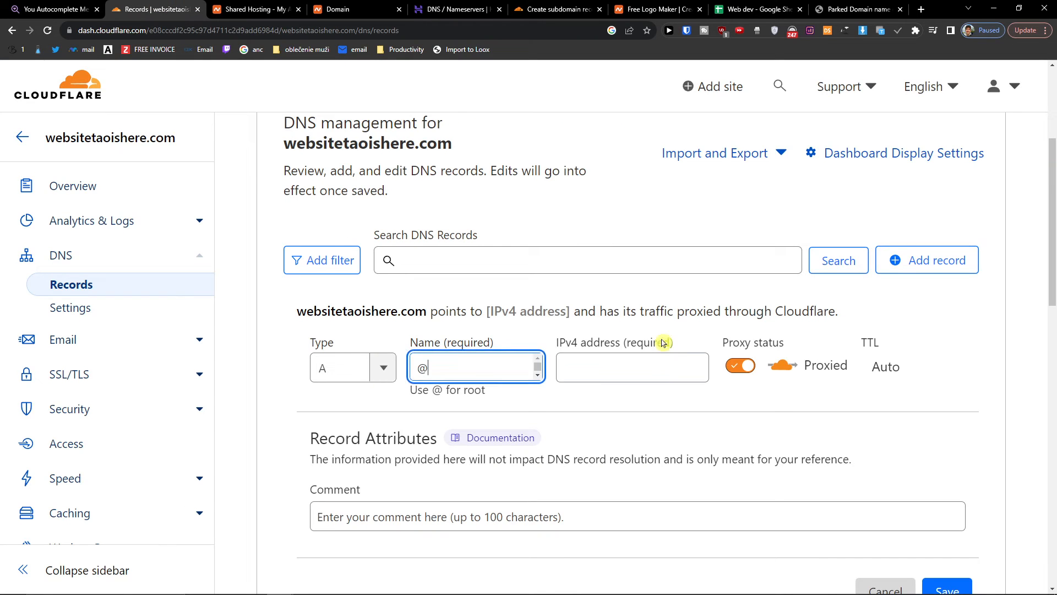
text(66.29.146.99)
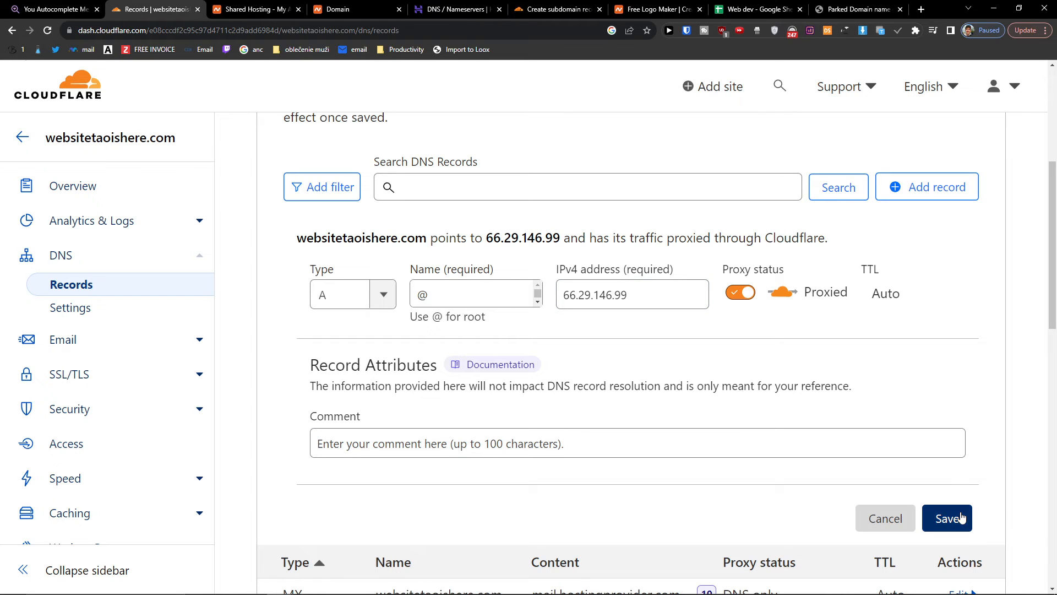
click(947, 518)
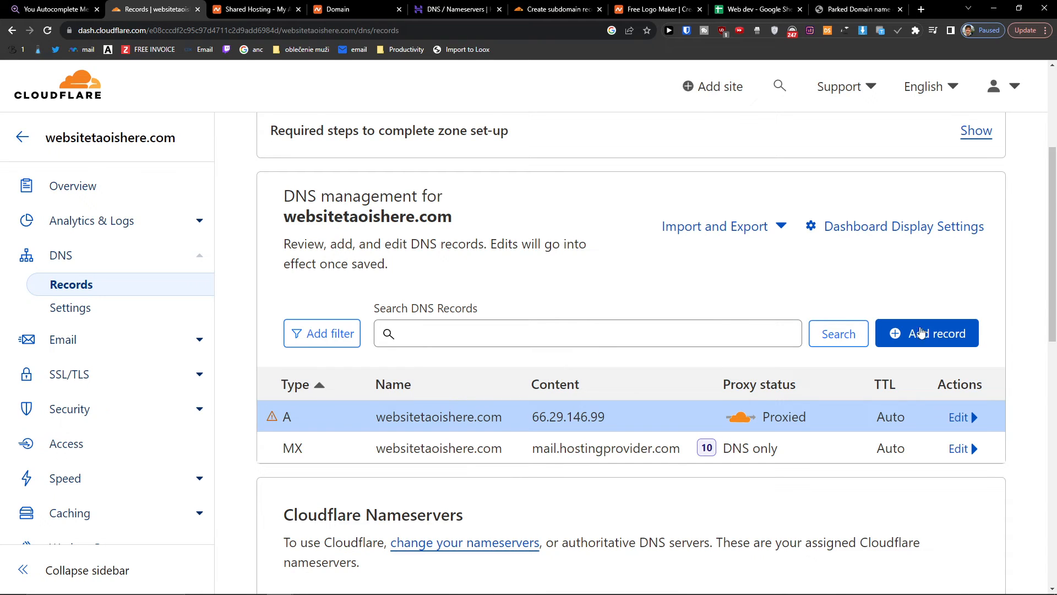
click(926, 333)
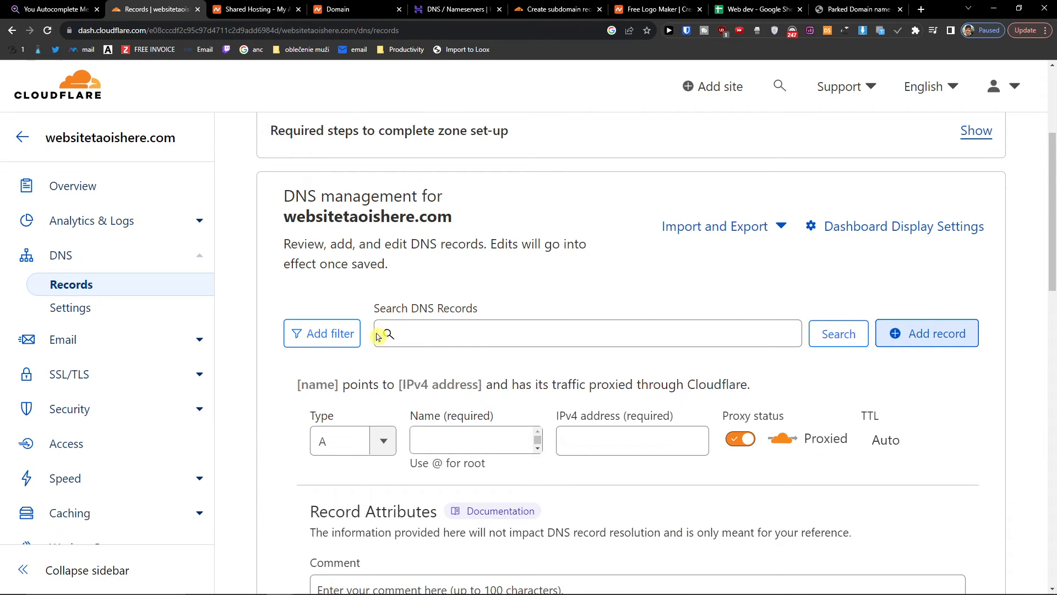
click(382, 441)
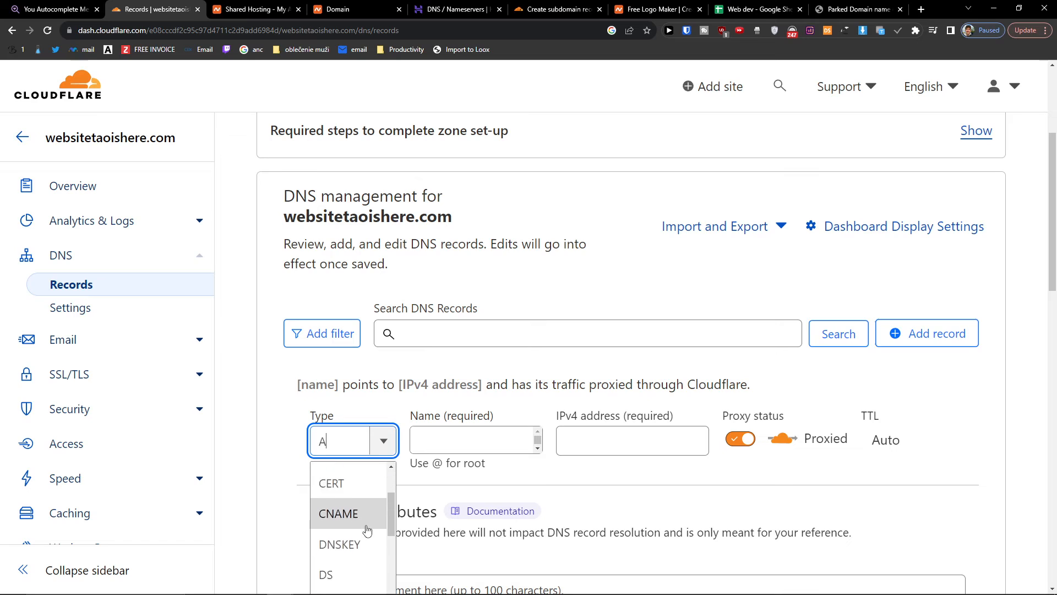
click(338, 513)
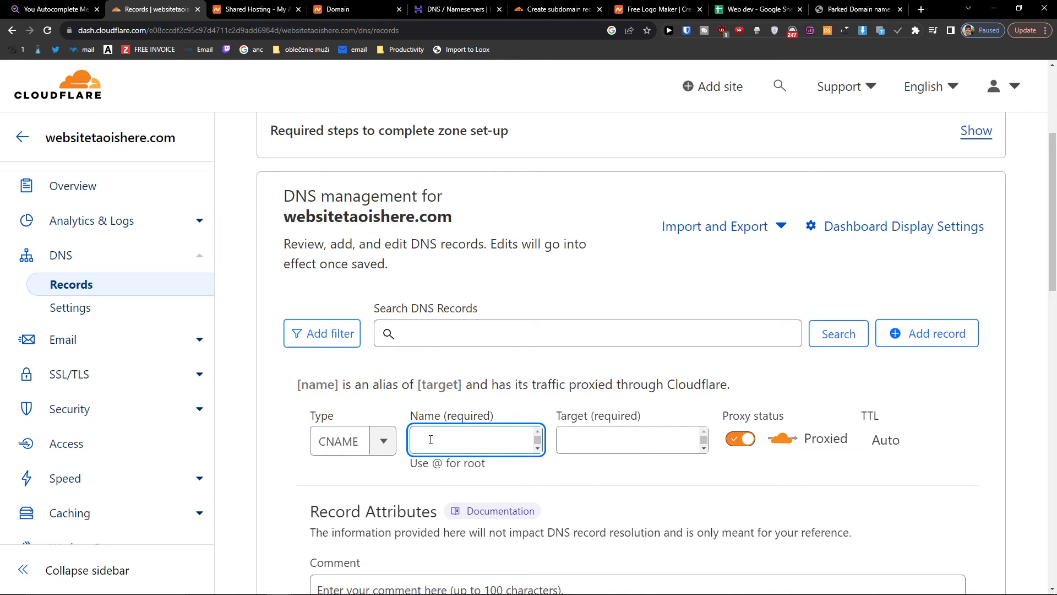
text(www)
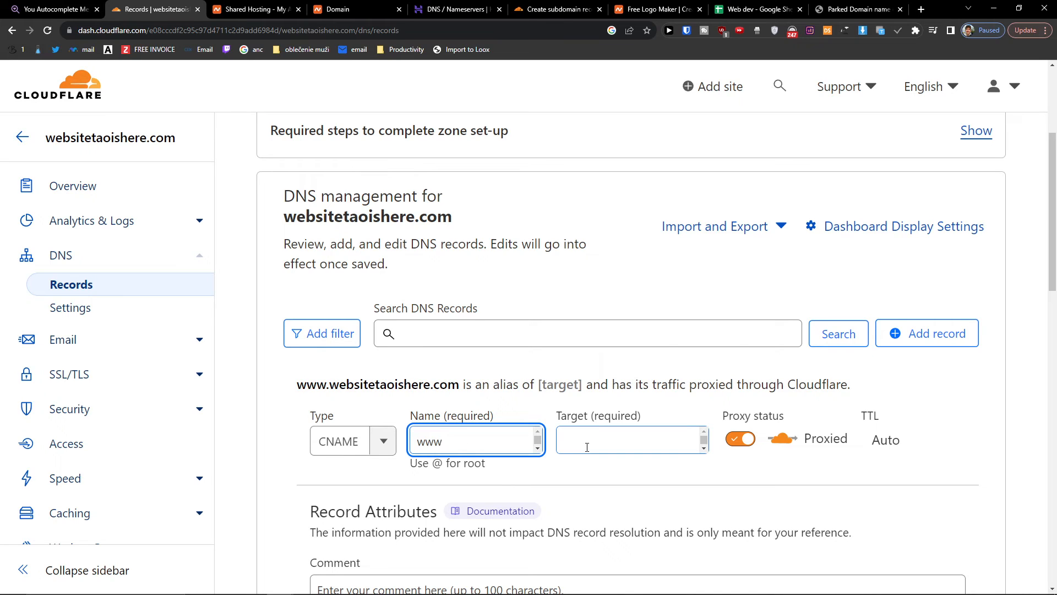
Set the target to @ so www aliases websitetaoishere.com, proxied
click(632, 440)
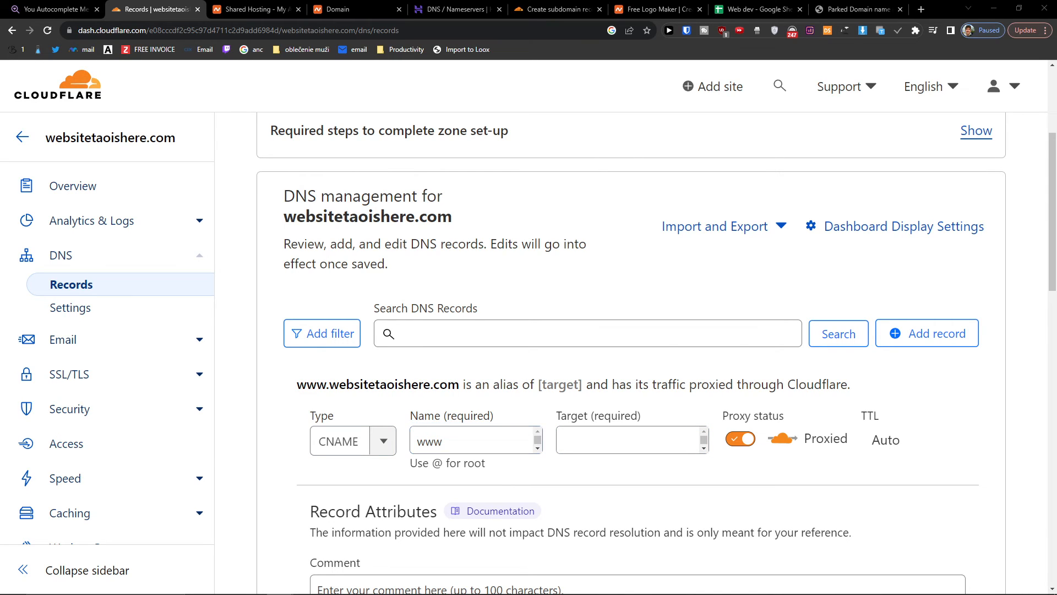
click(632, 439)
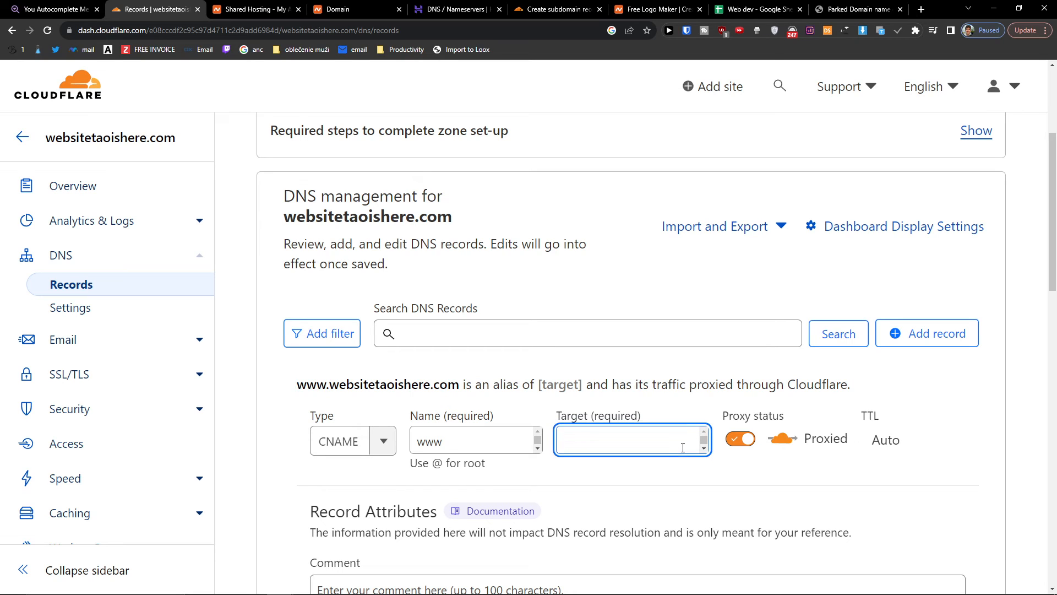
text(@)
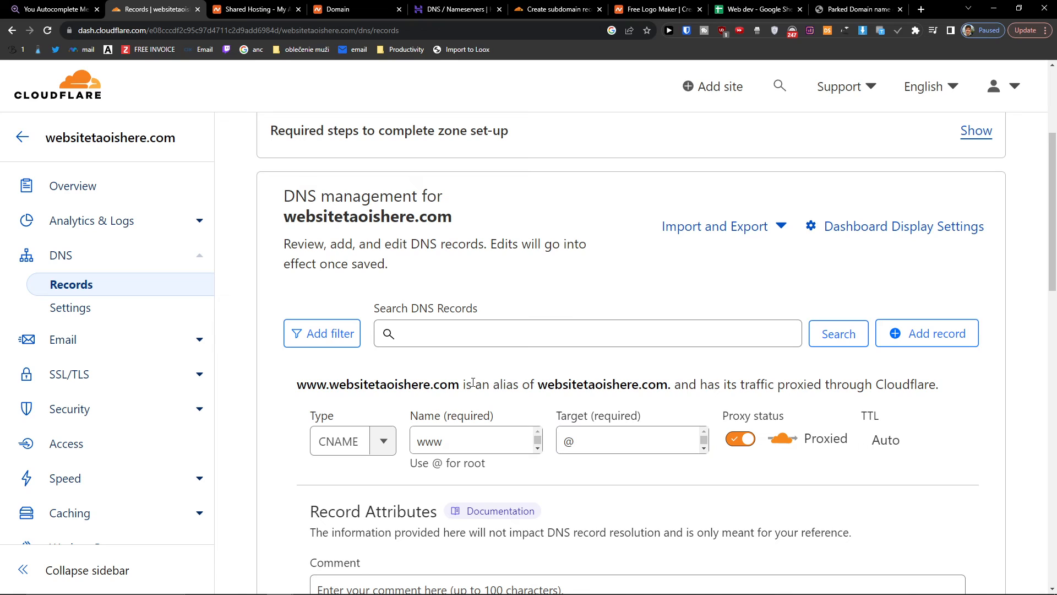
drag(537, 384, 719, 384)
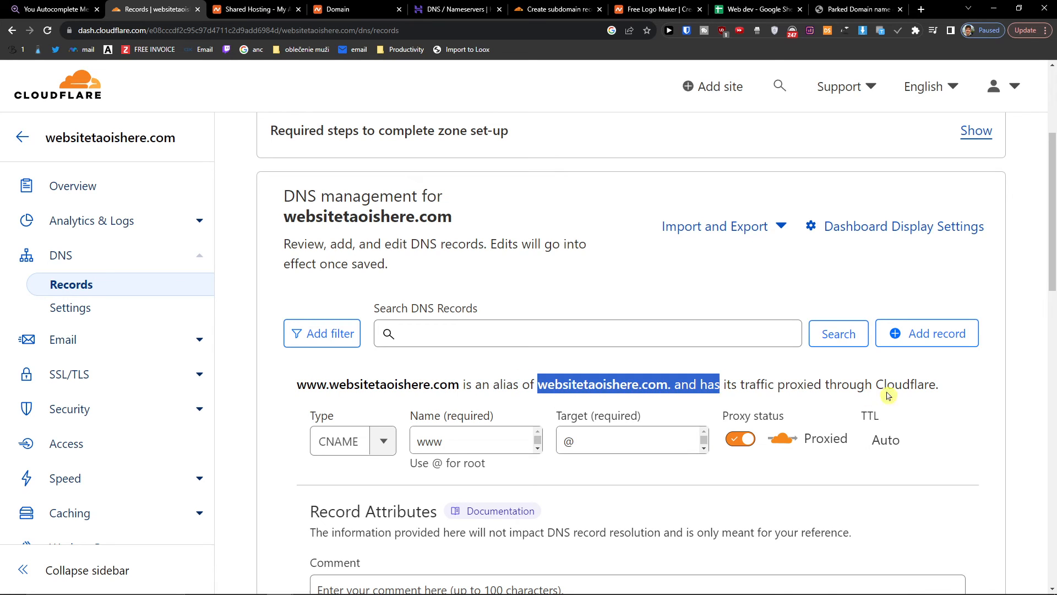
scroll(down, 3)
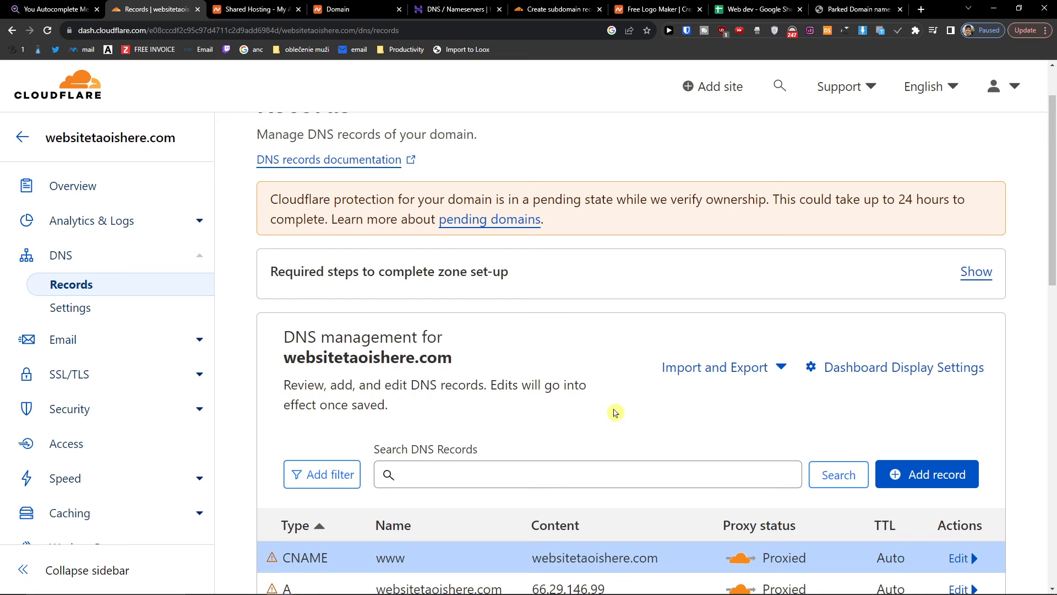
mouse_move(738, 201)
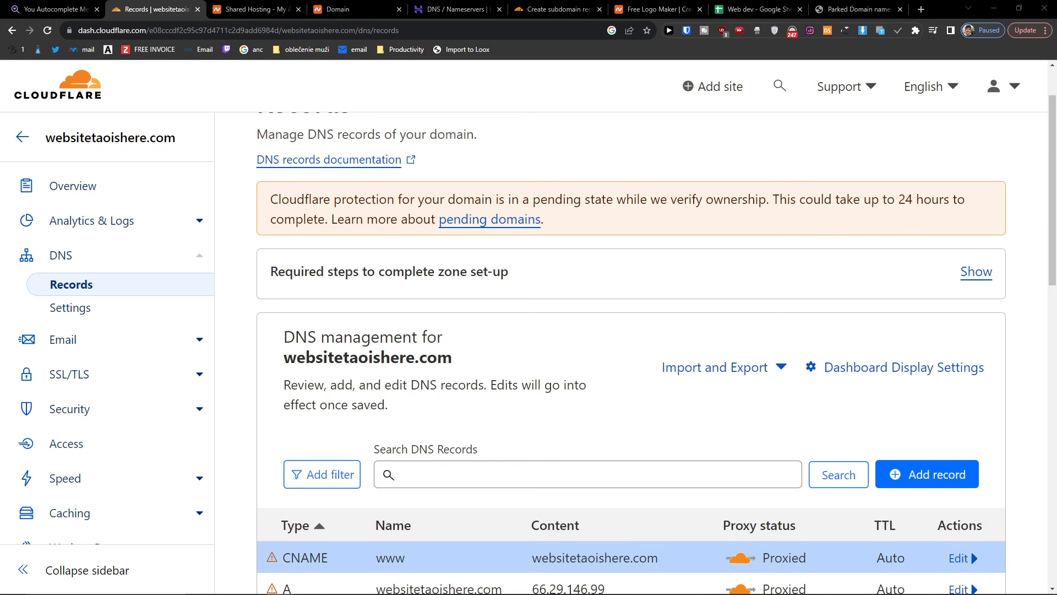
scroll(down, 3)
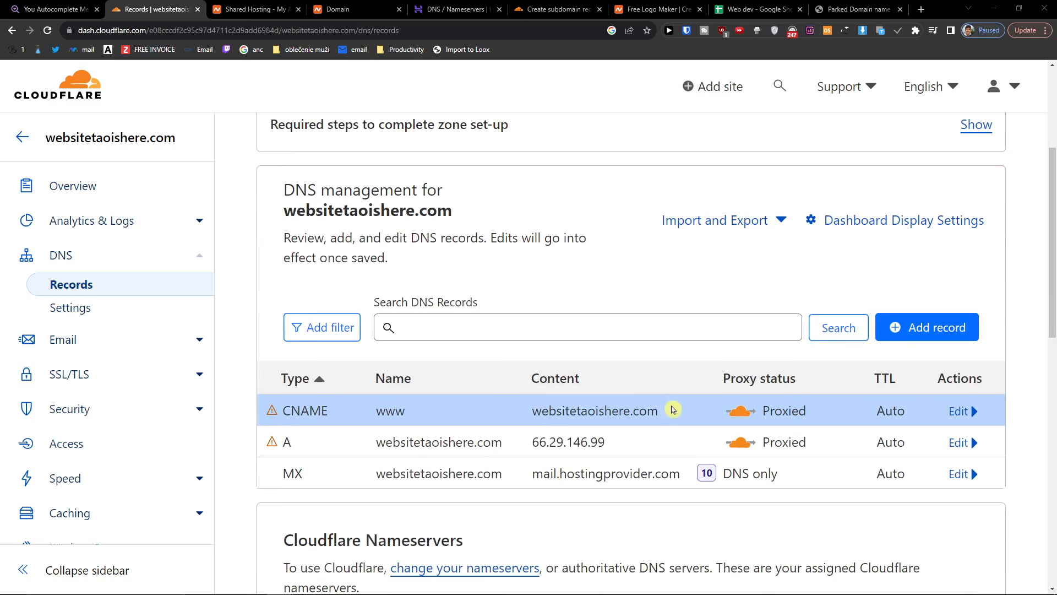
click(927, 9)
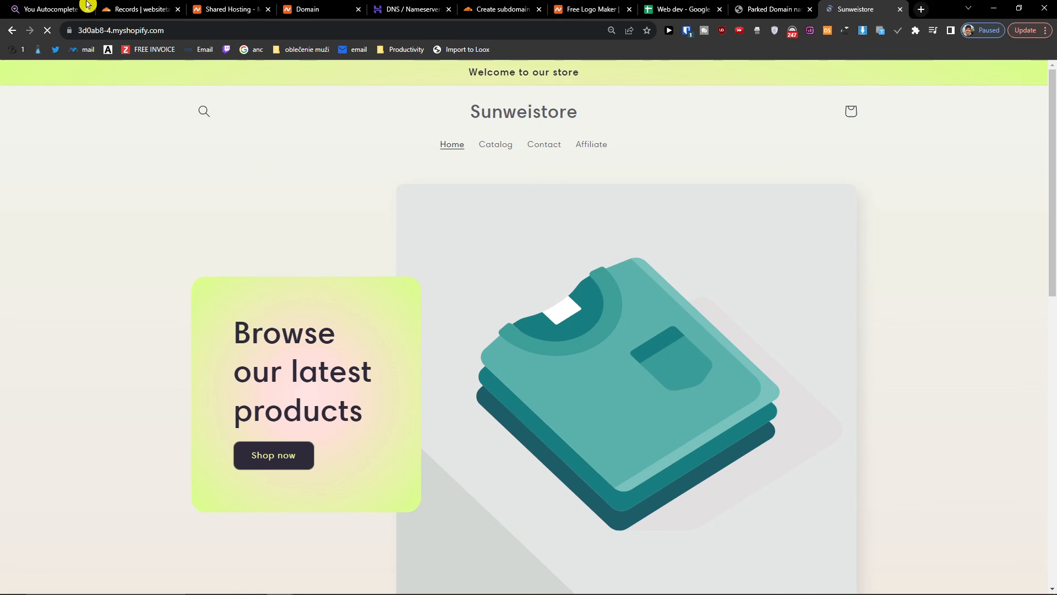
mouse_move(139, 8)
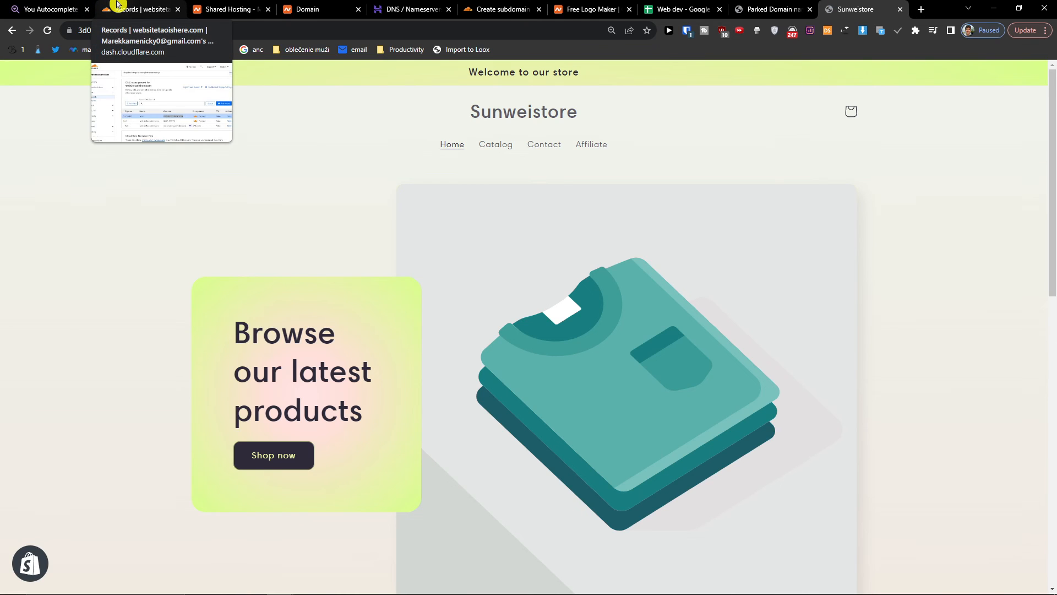
click(139, 9)
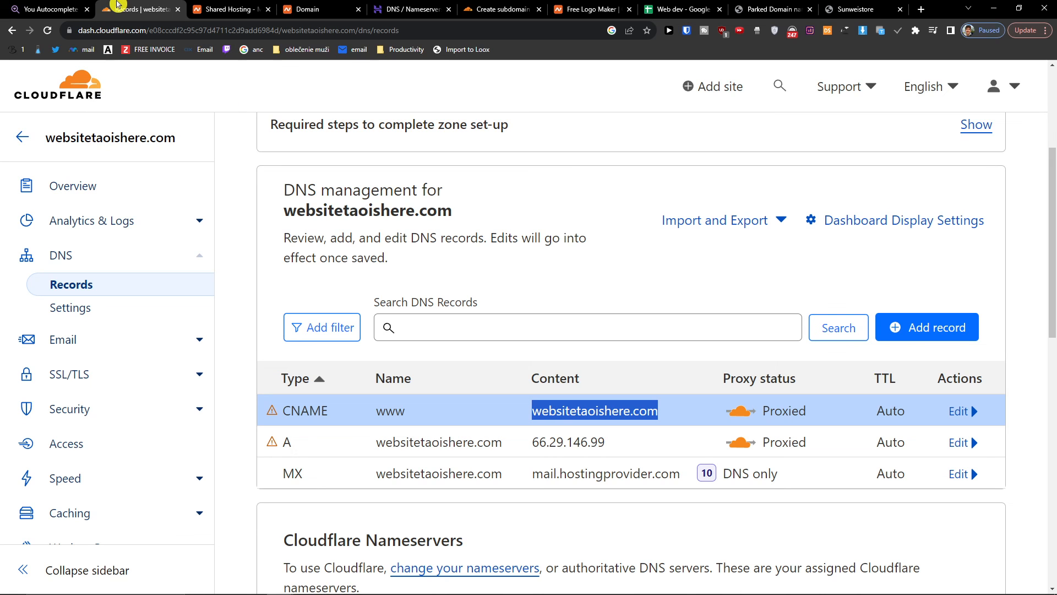
mouse_move(940, 19)
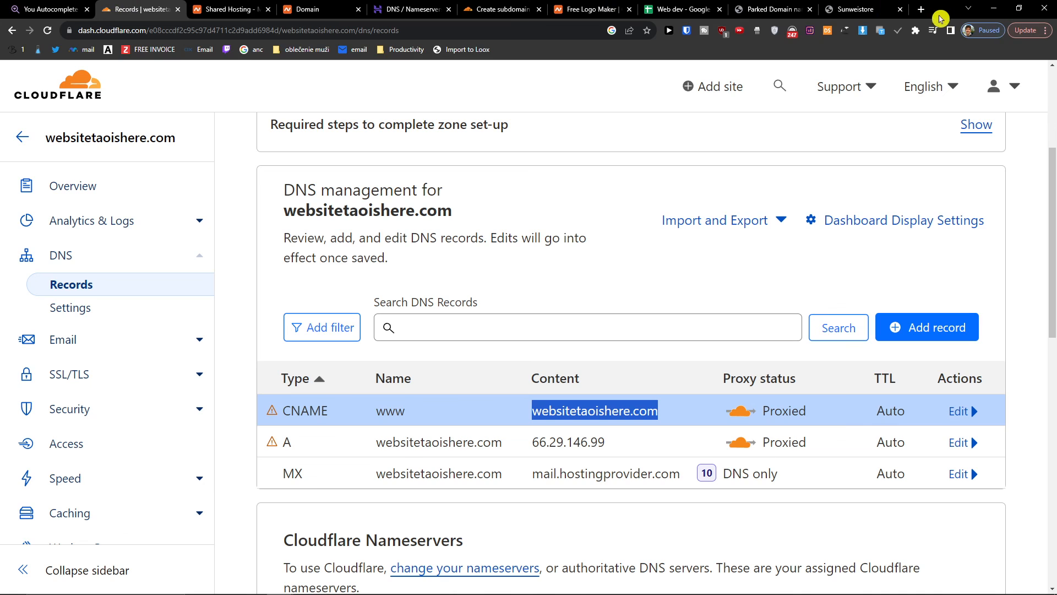